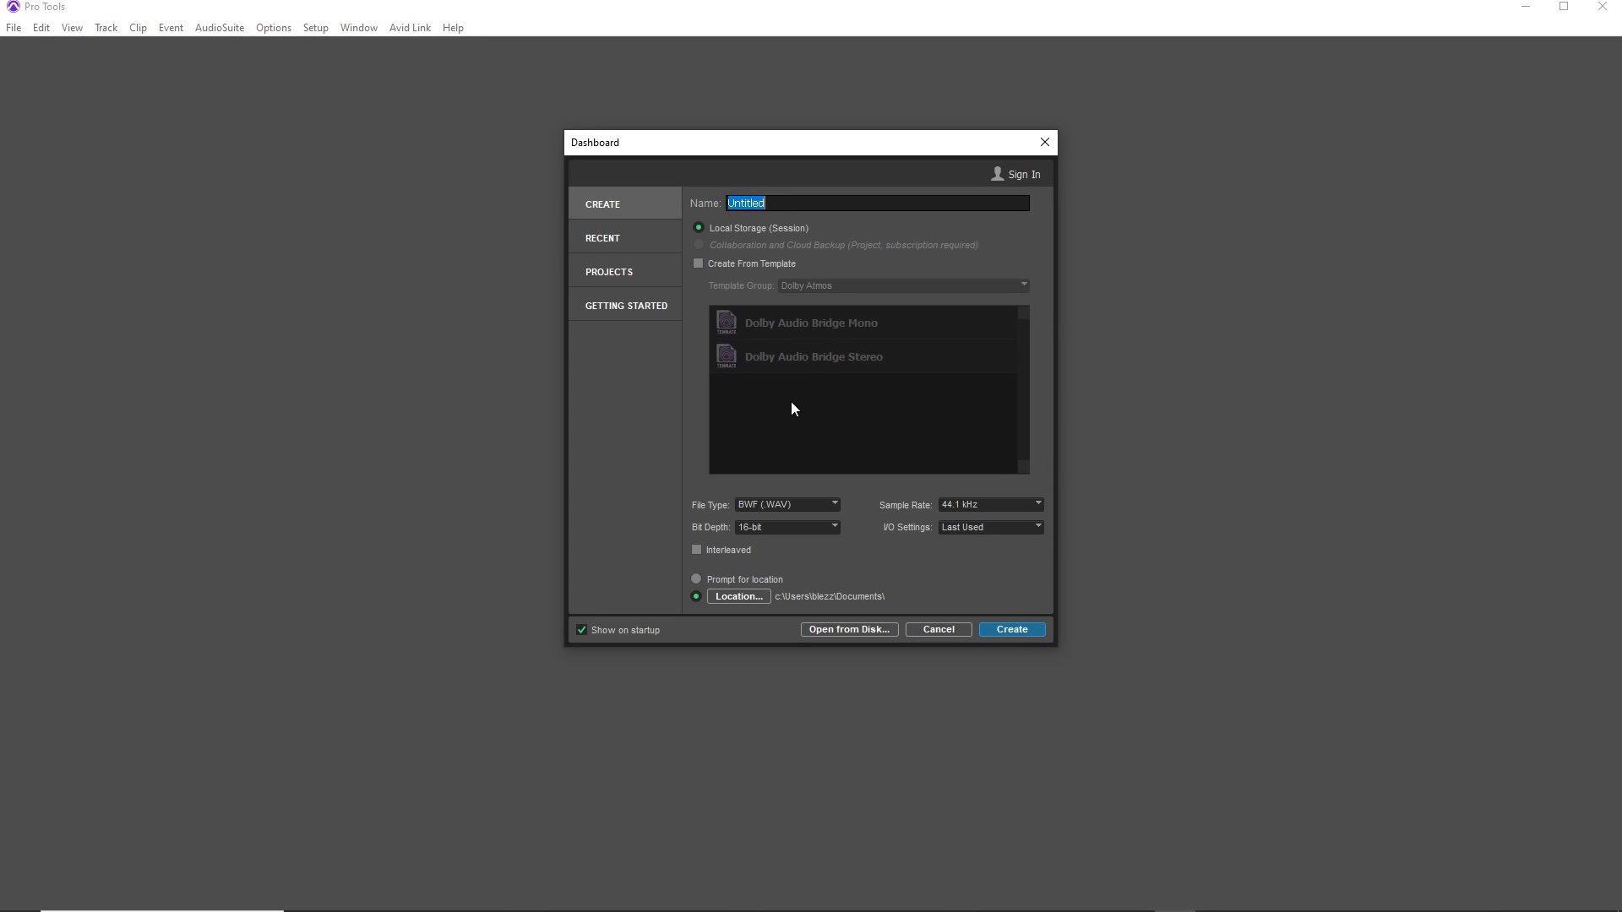
Create the new empty session 'yeasy' from the Dashboard.
left_click(1010, 628)
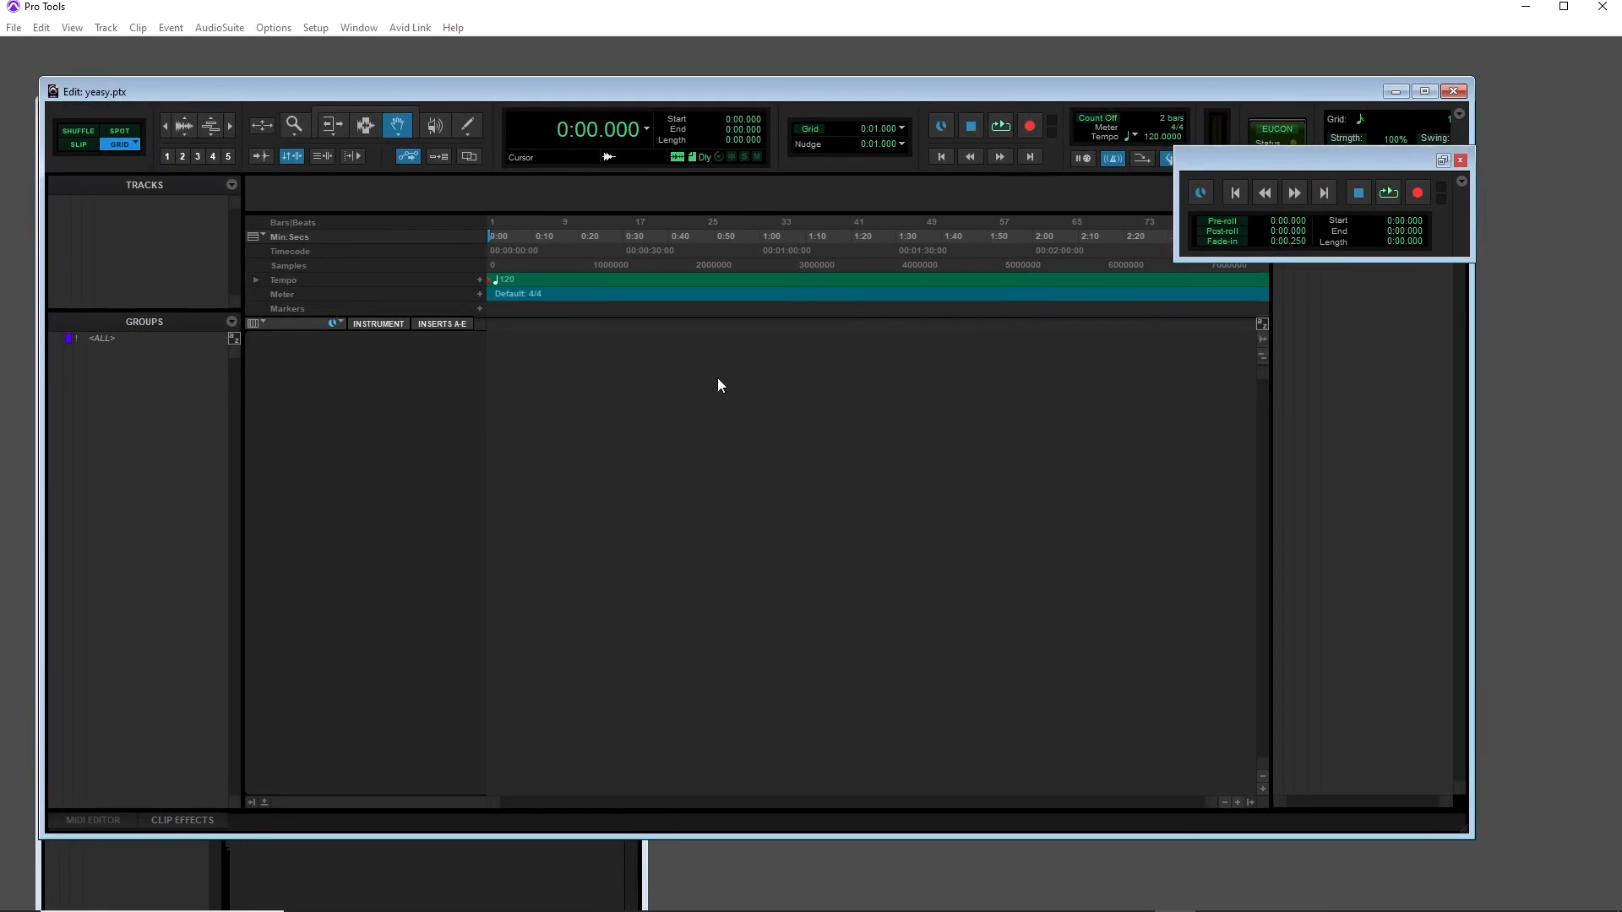
Add one mono audio track, Audio 1, via Track > New.
left_click(105, 27)
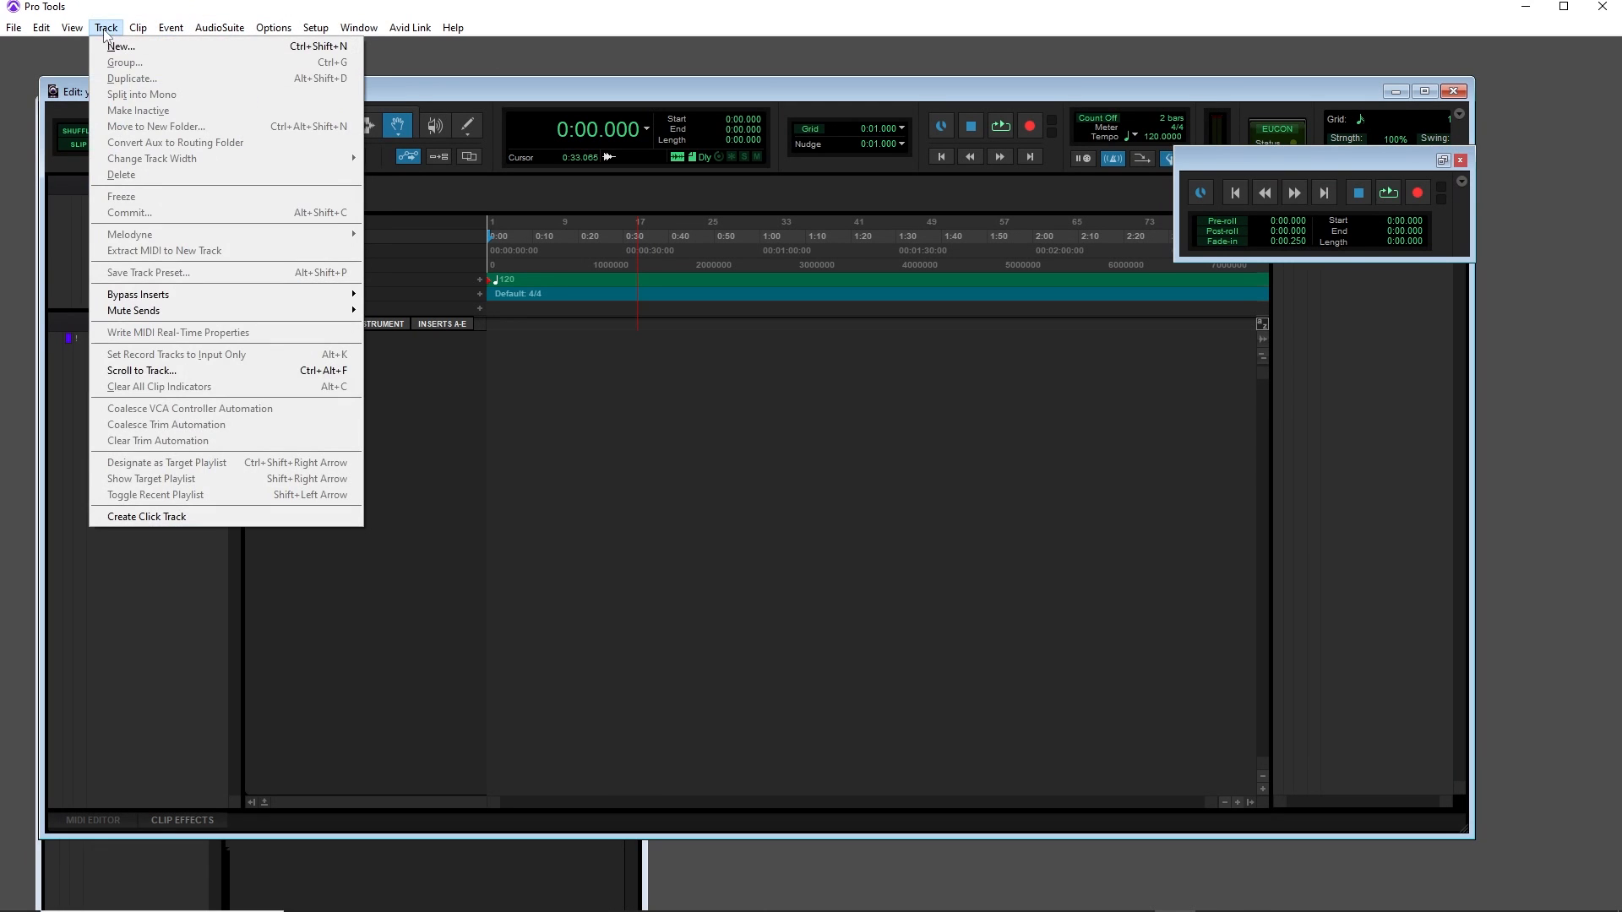
left_click(121, 46)
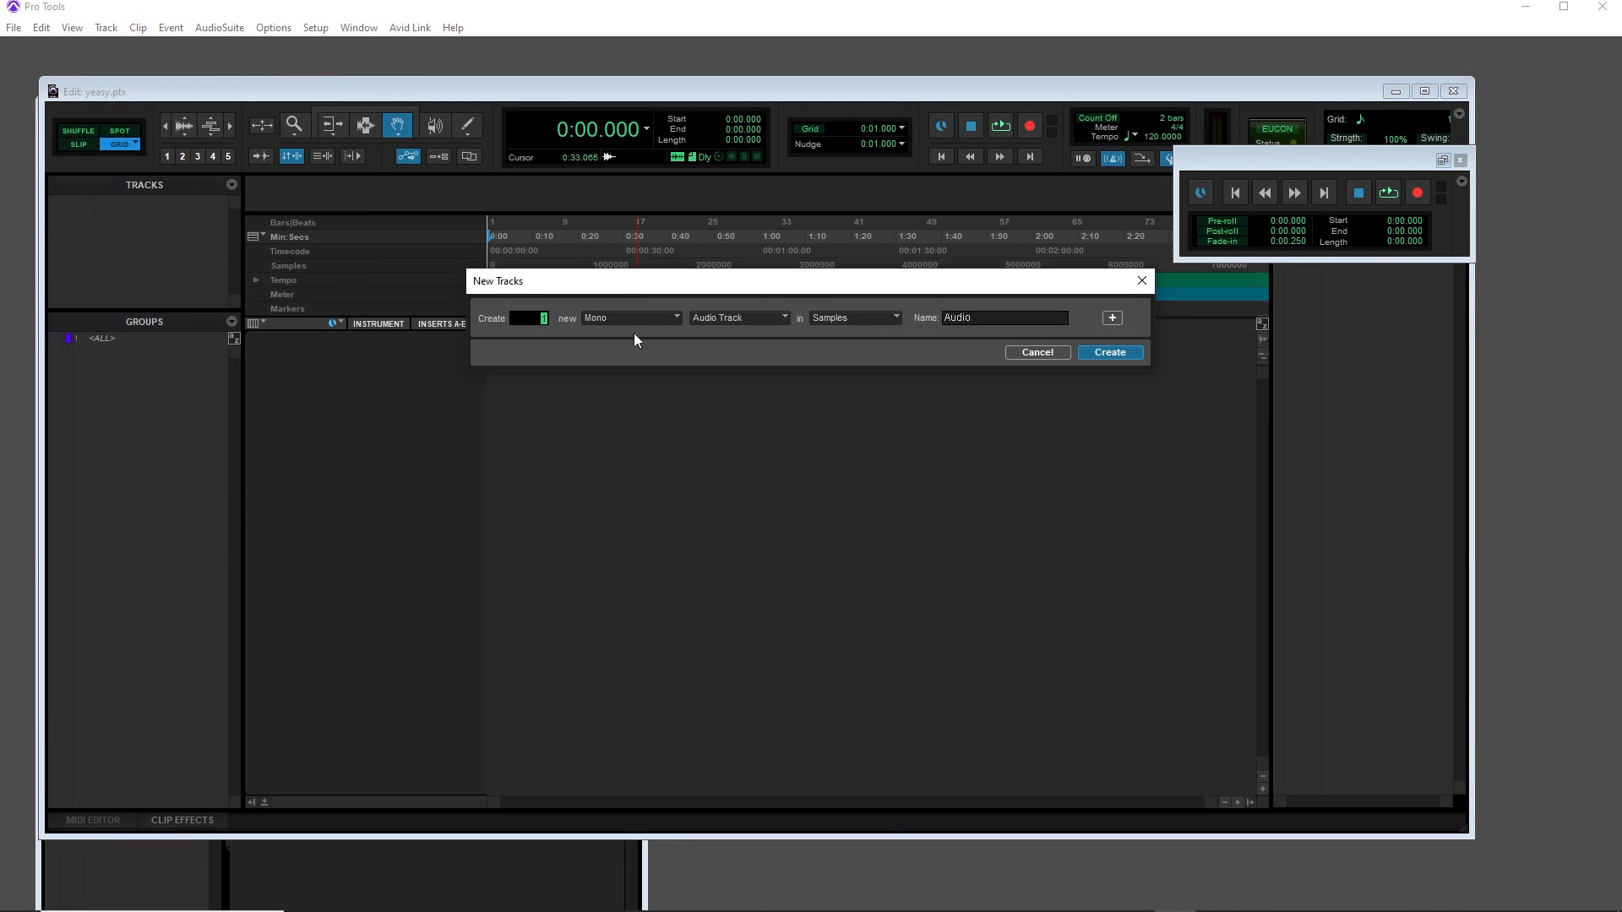
left_click(1108, 352)
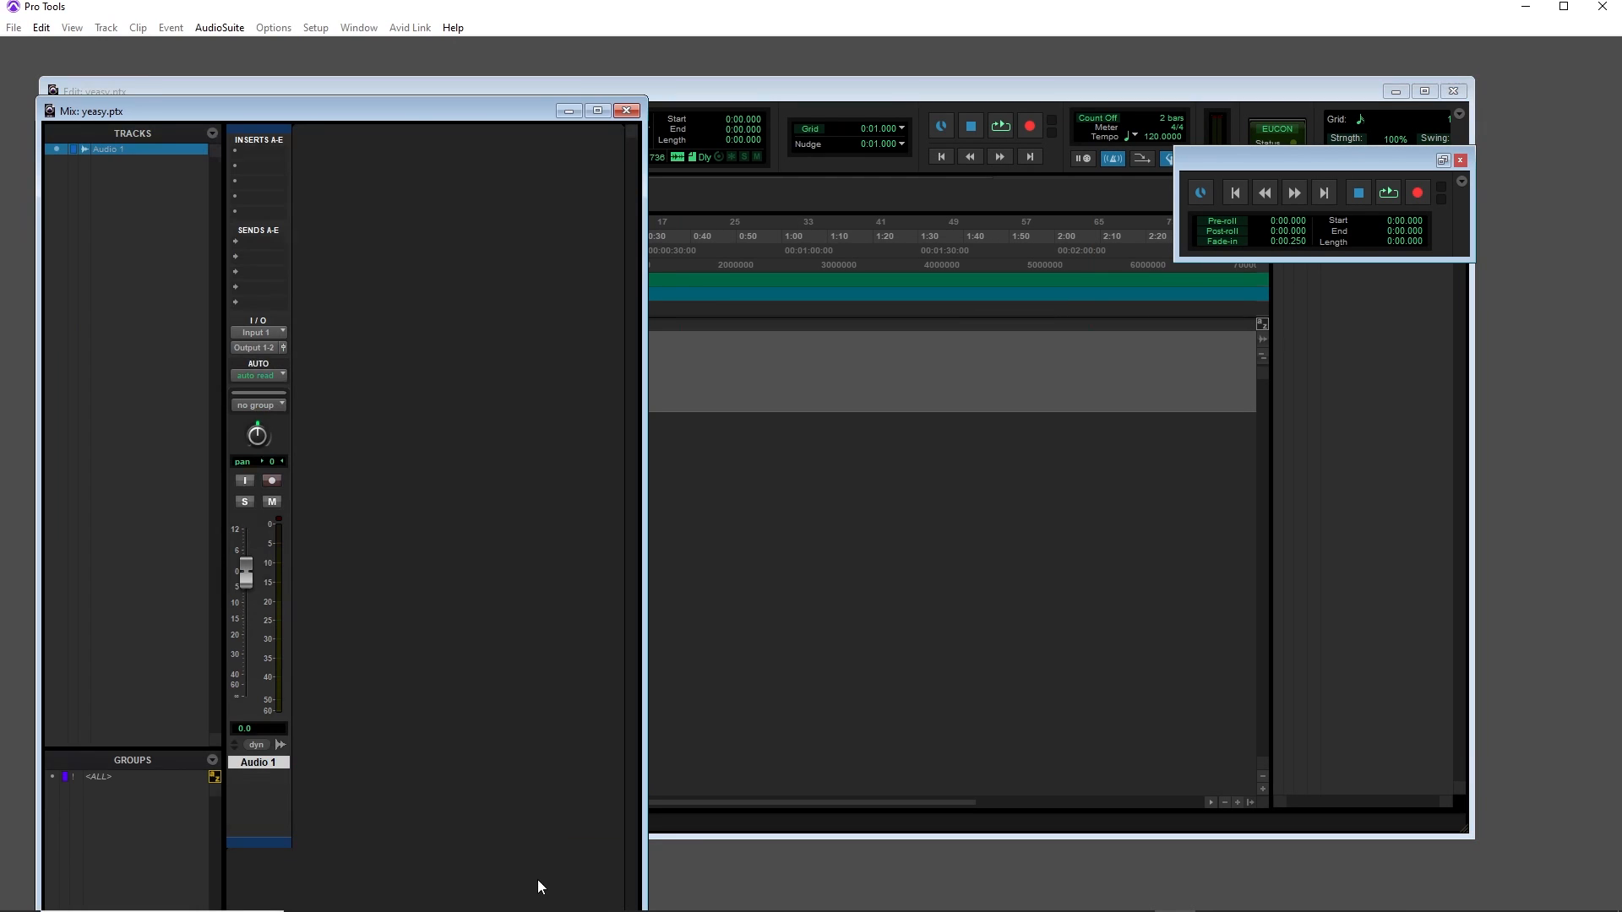
Bring up the effect plug-in choices for an empty insert slot on Audio 1.
left_click(255, 333)
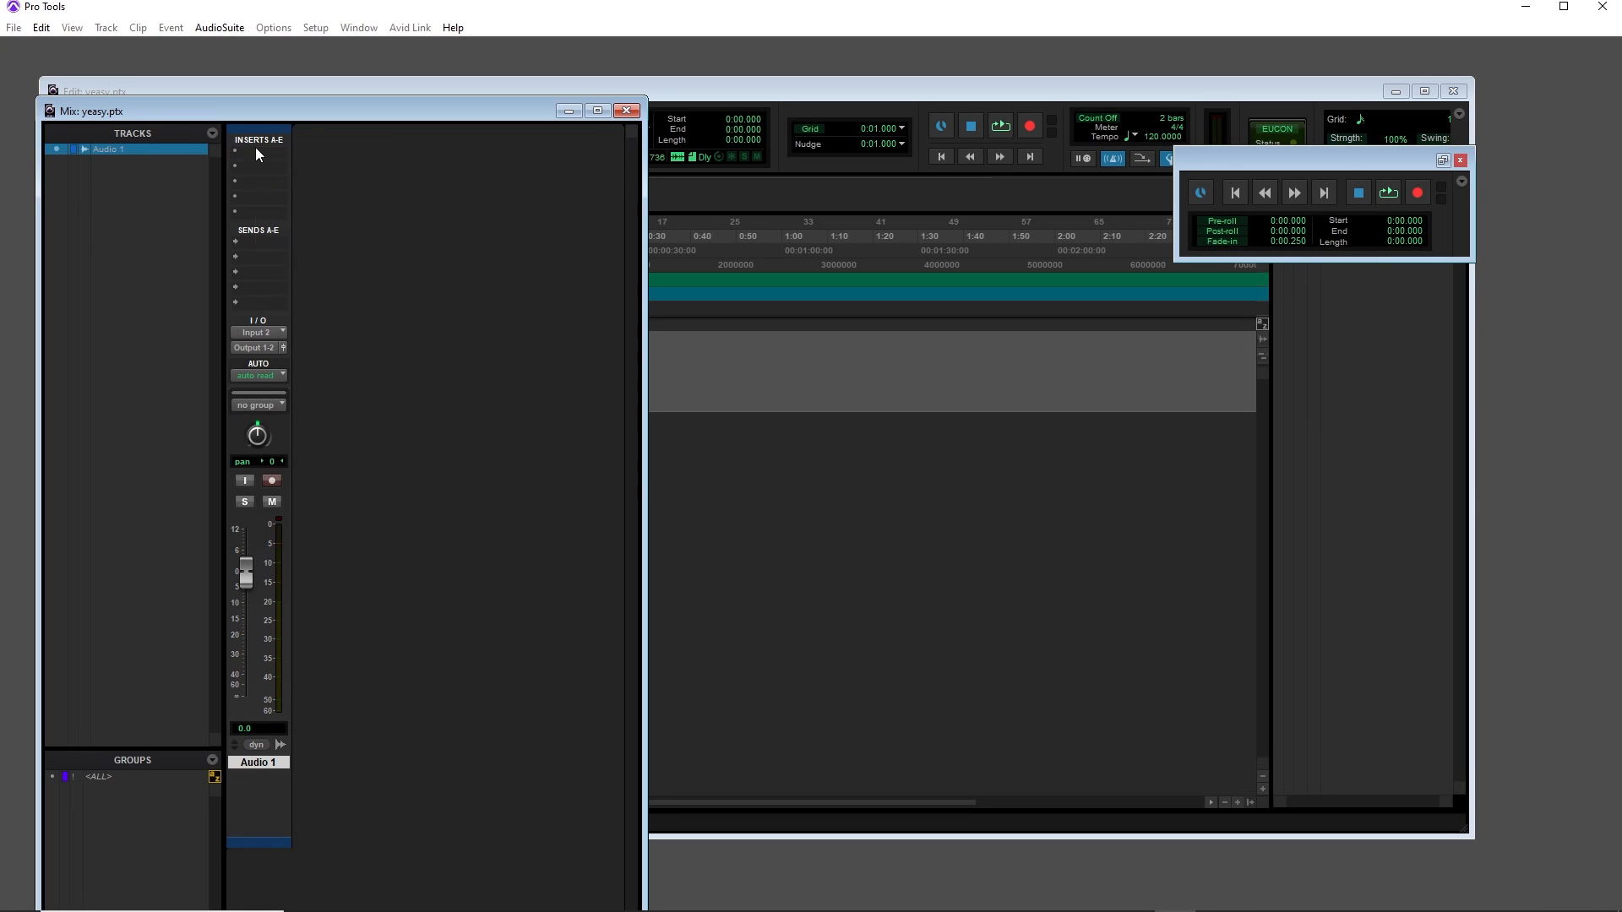
left_click(260, 153)
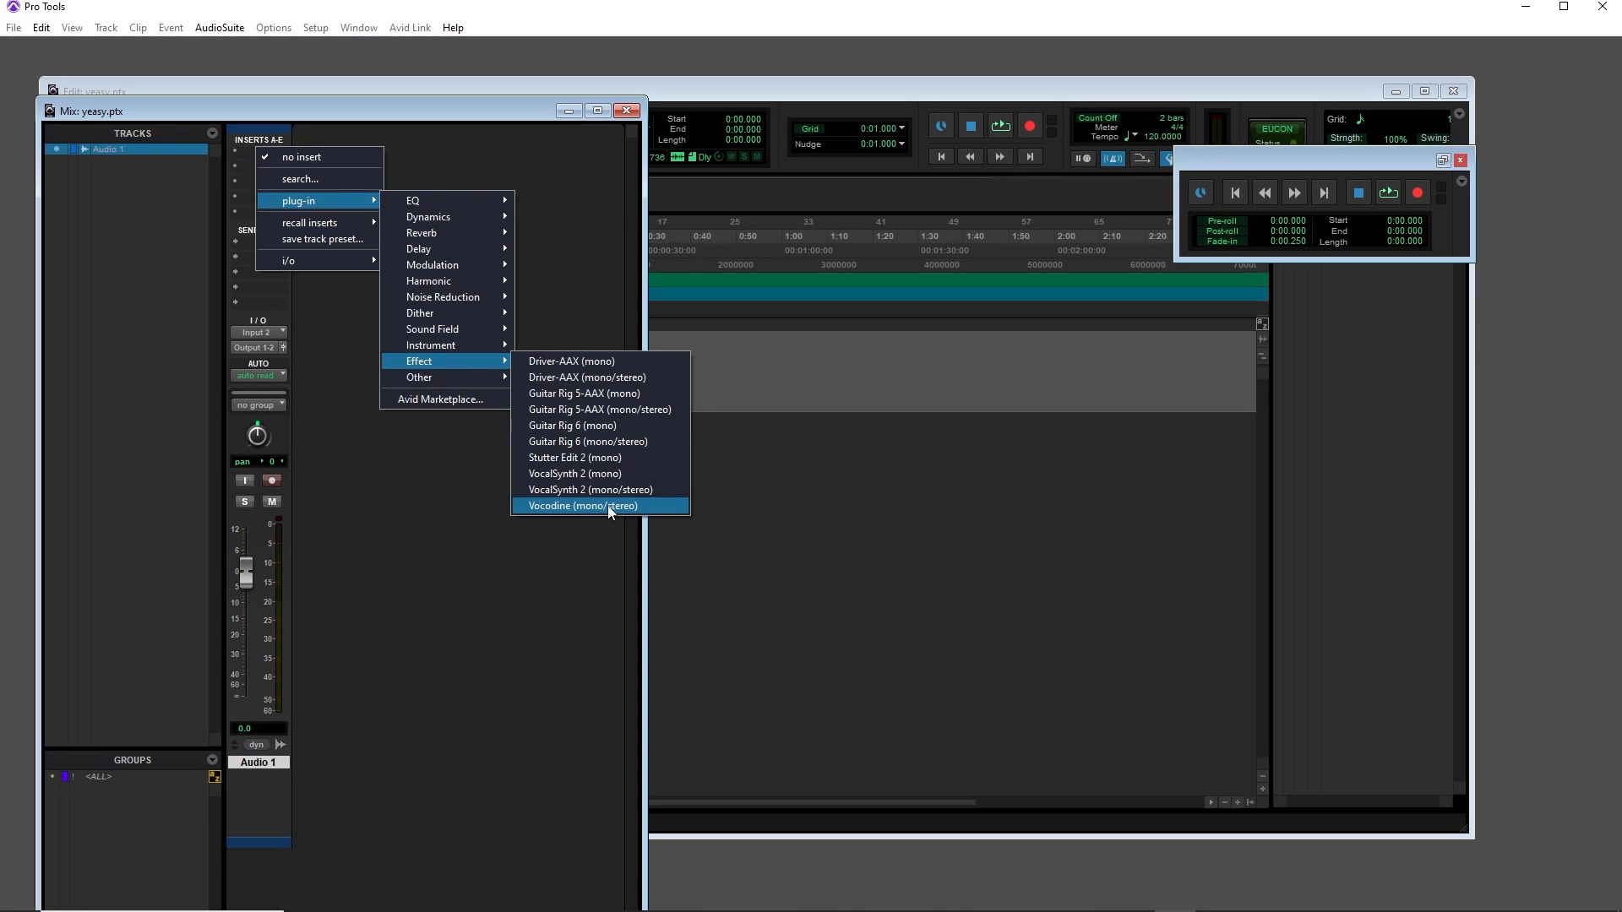
Insert Vocodine (mono/stereo) on Audio 1 and set its Automatic section to KEYS.
left_click(581, 506)
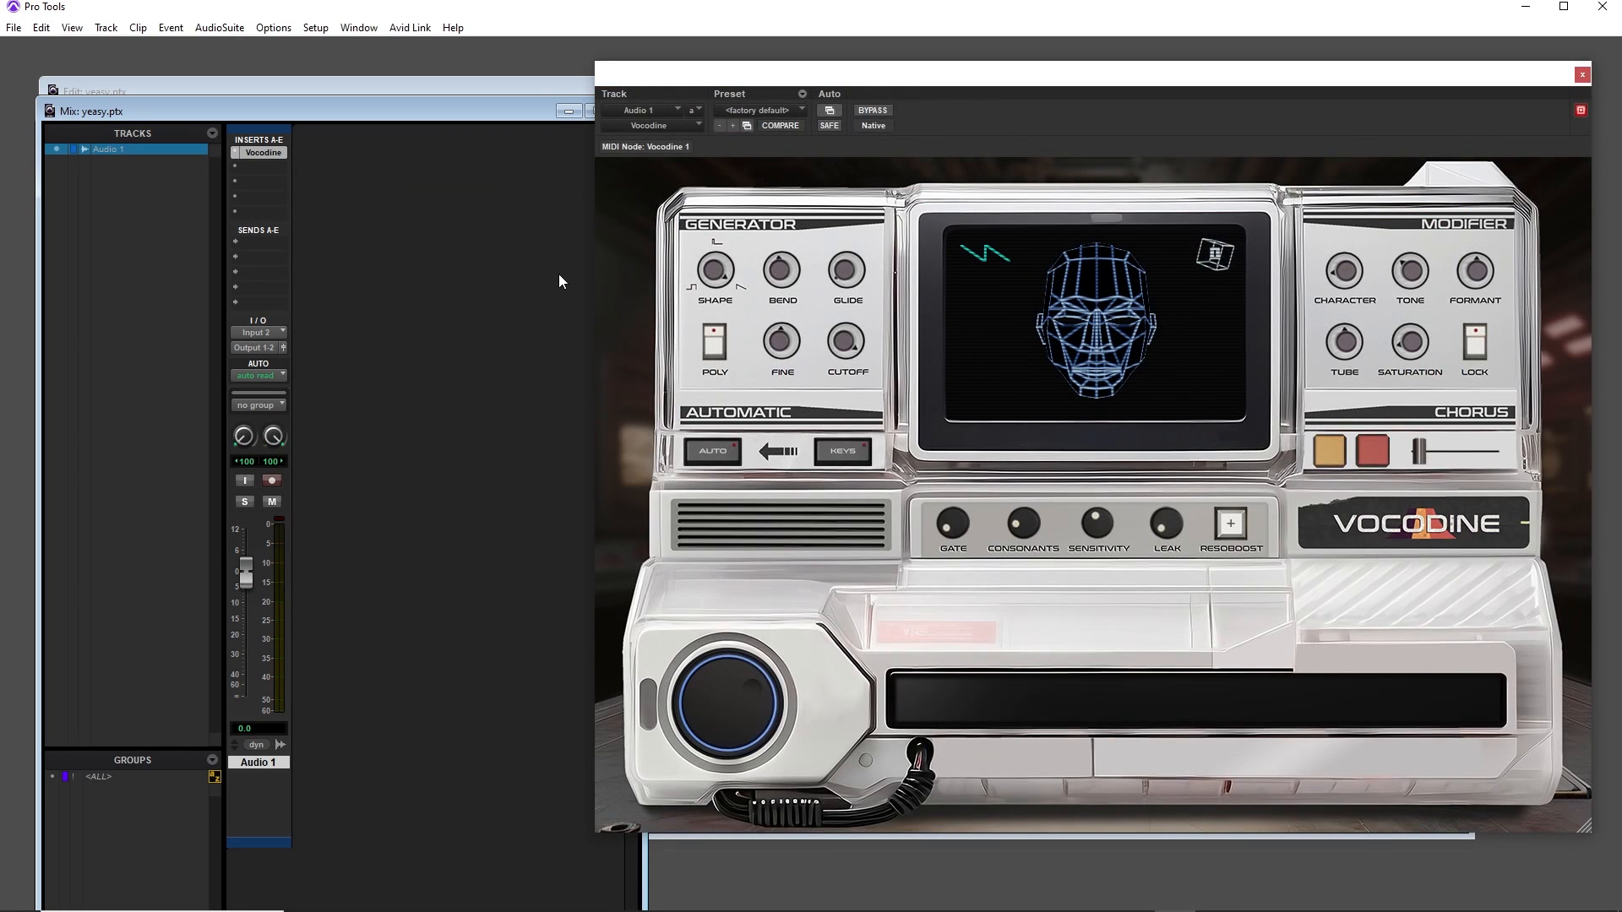
left_click(841, 451)
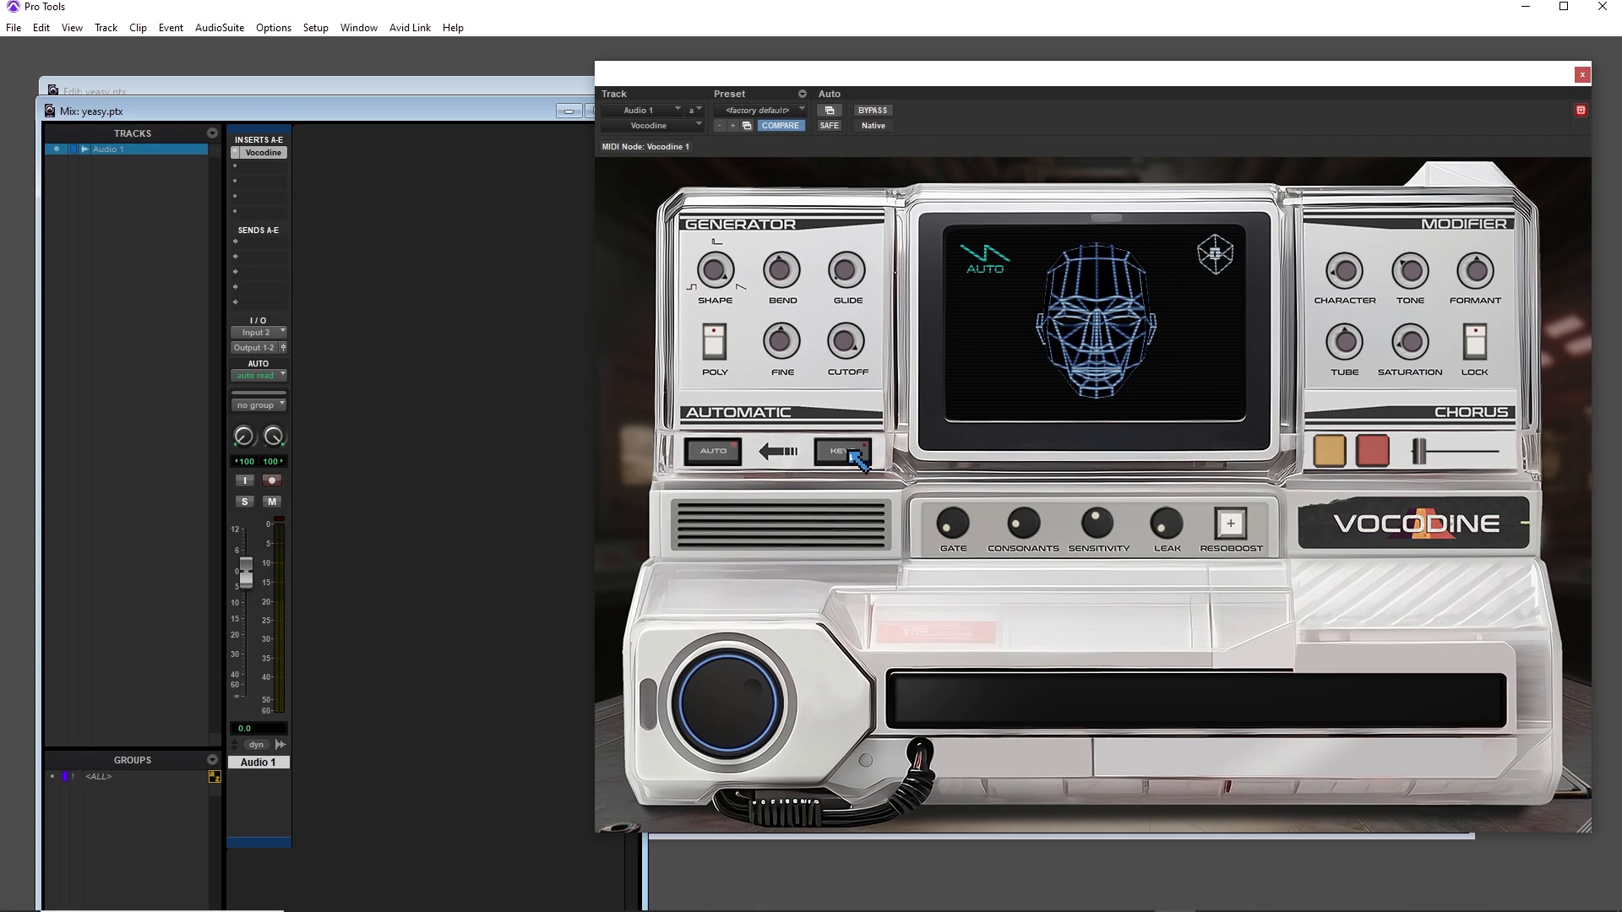
left_click(842, 451)
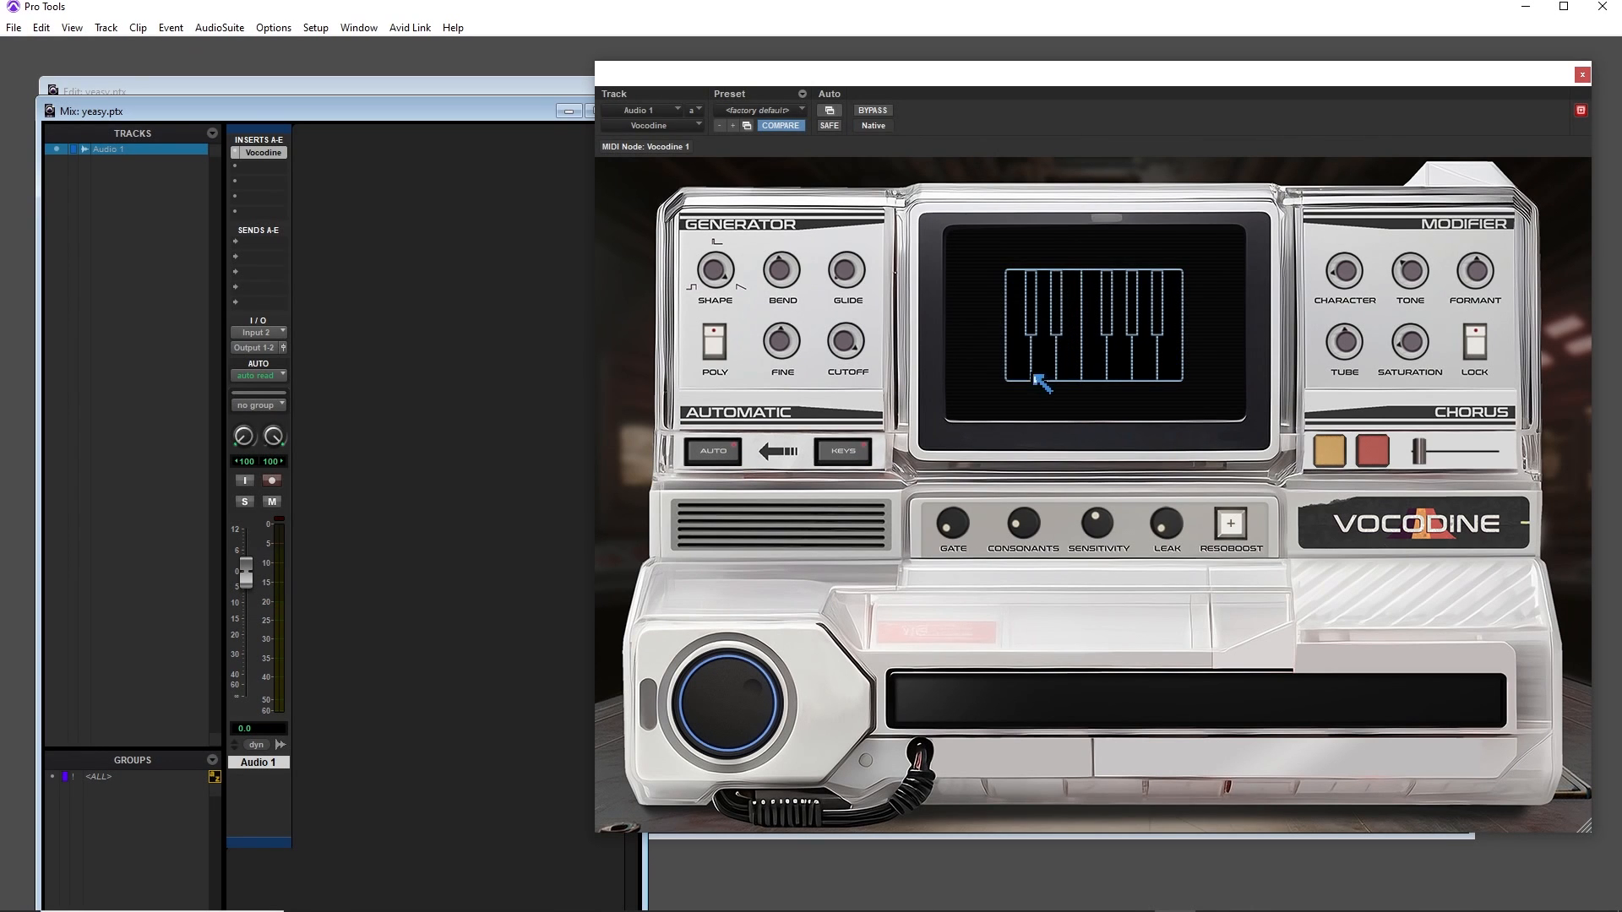
left_click(1054, 359)
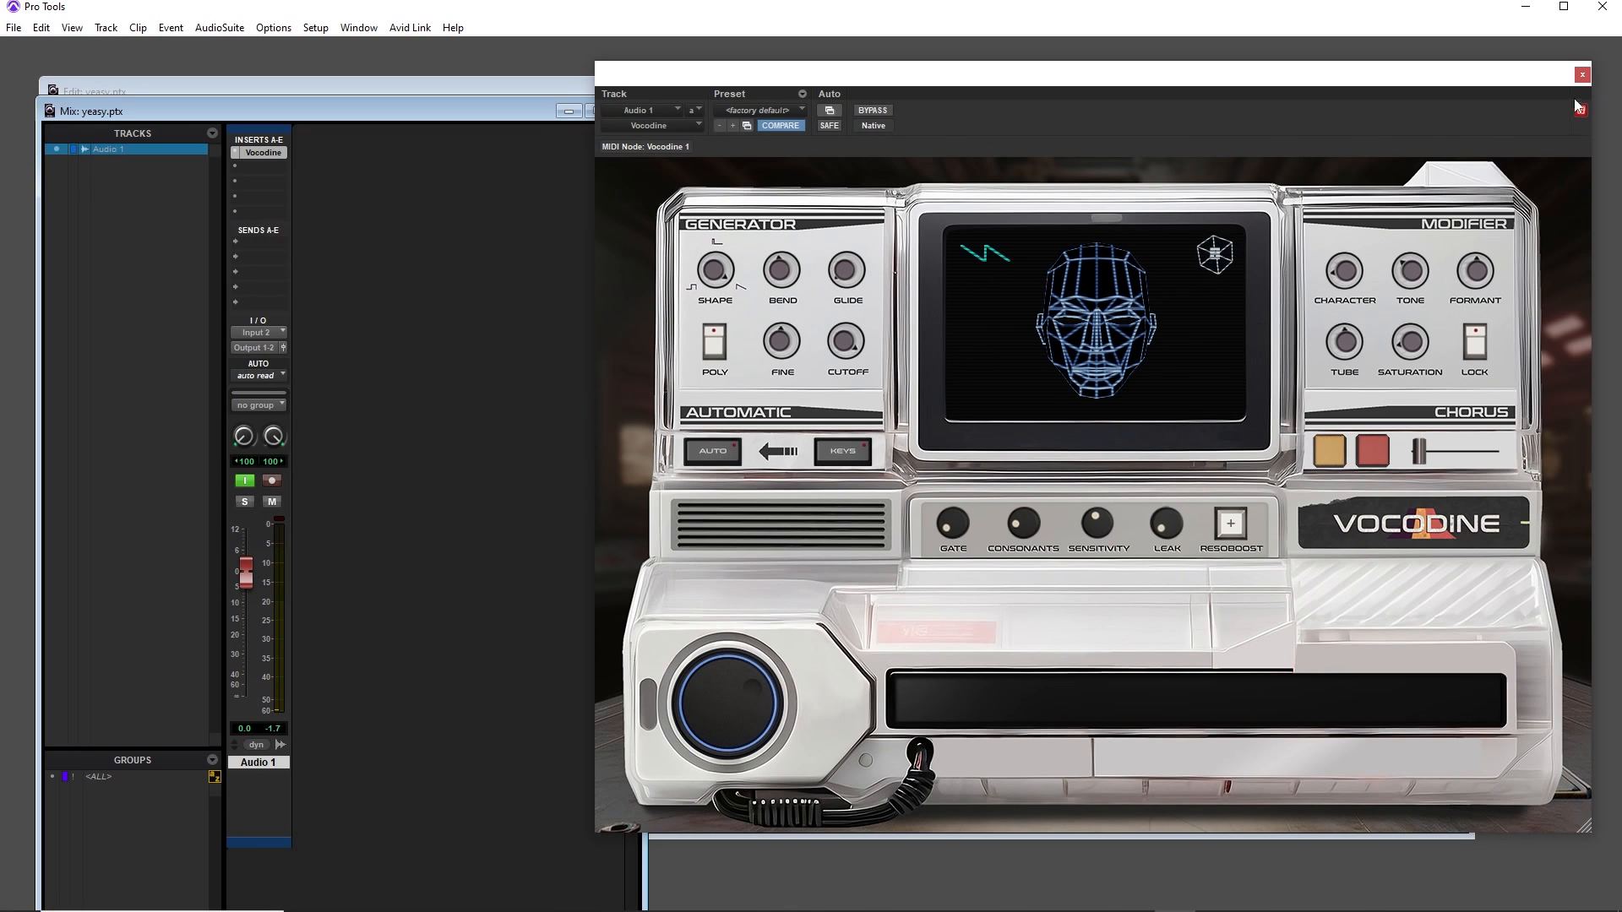
Close the Vocodine window and start a new track from Track > New.
left_click(1582, 73)
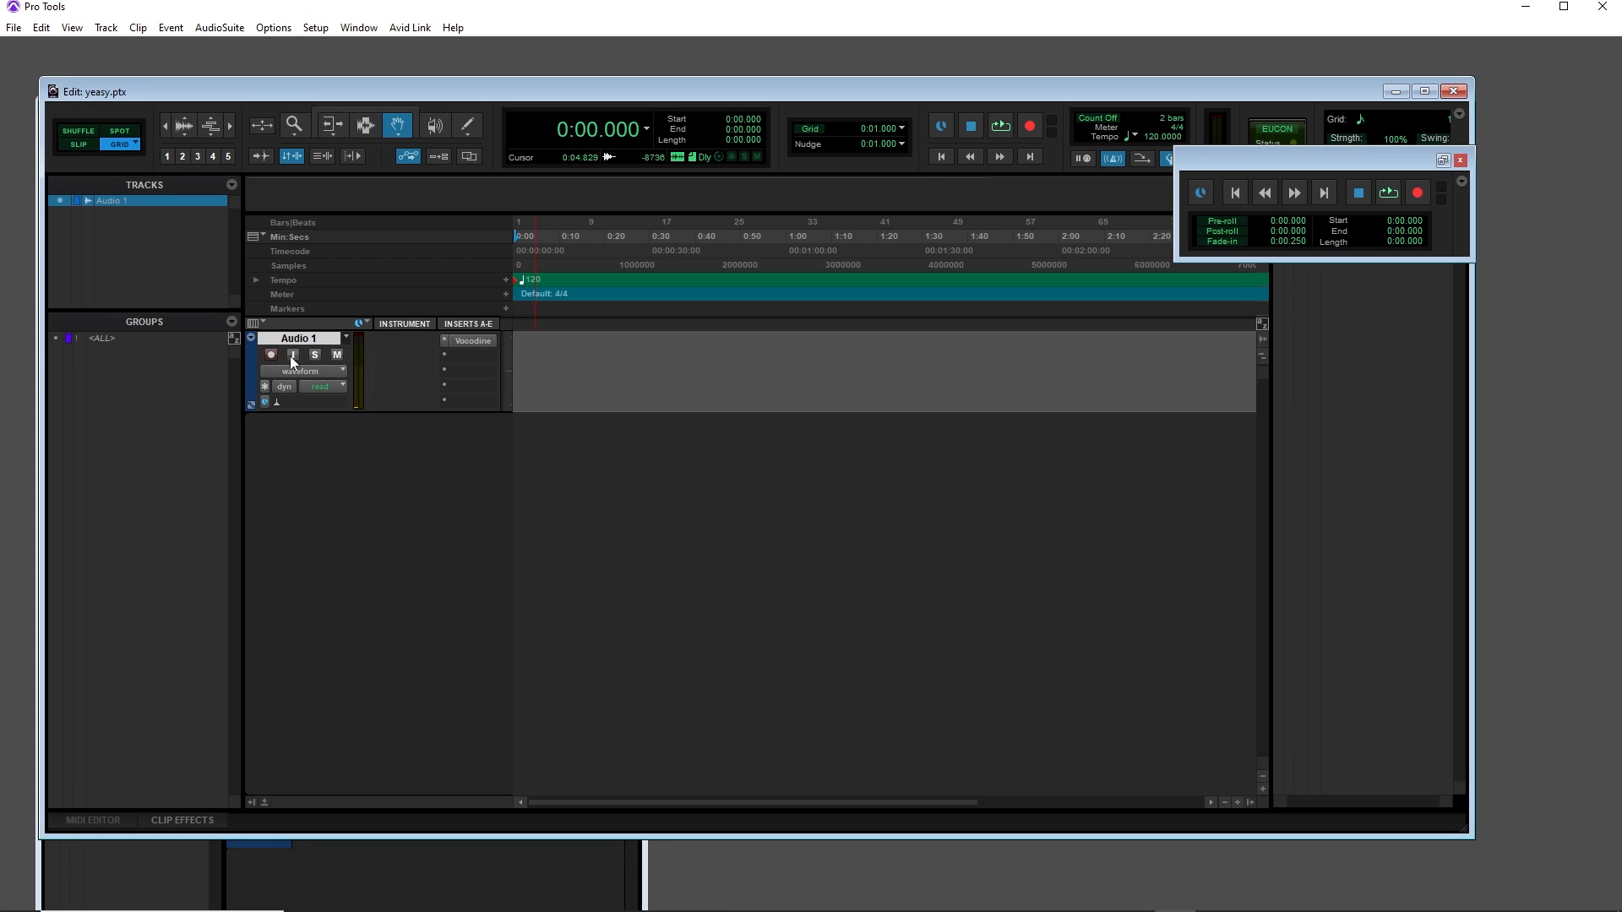
left_click(105, 27)
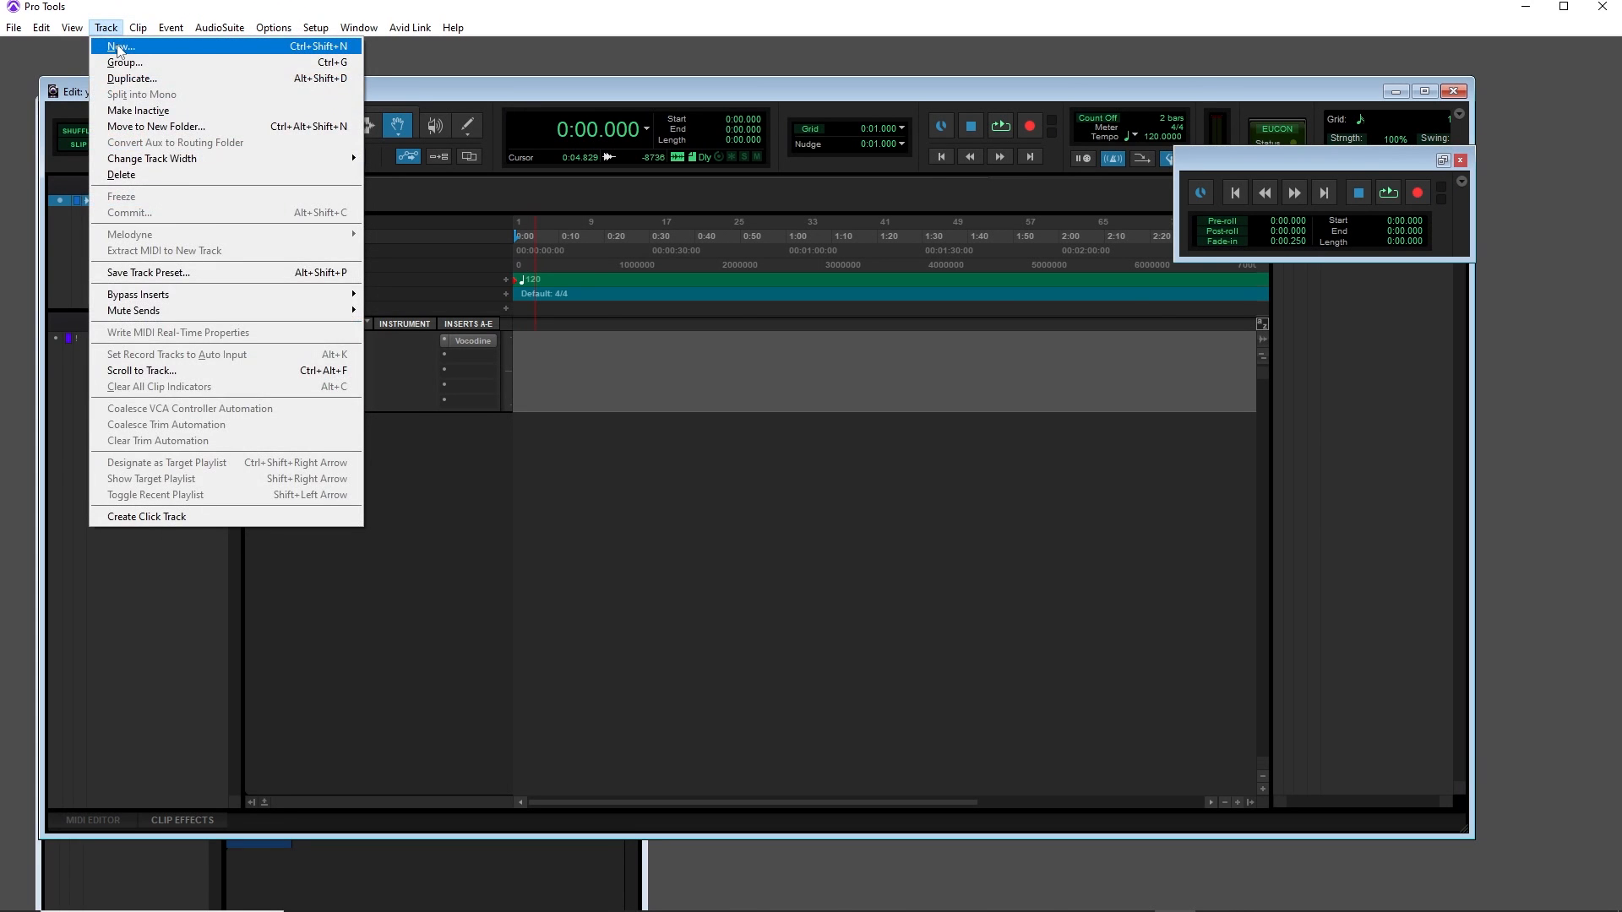
left_click(120, 45)
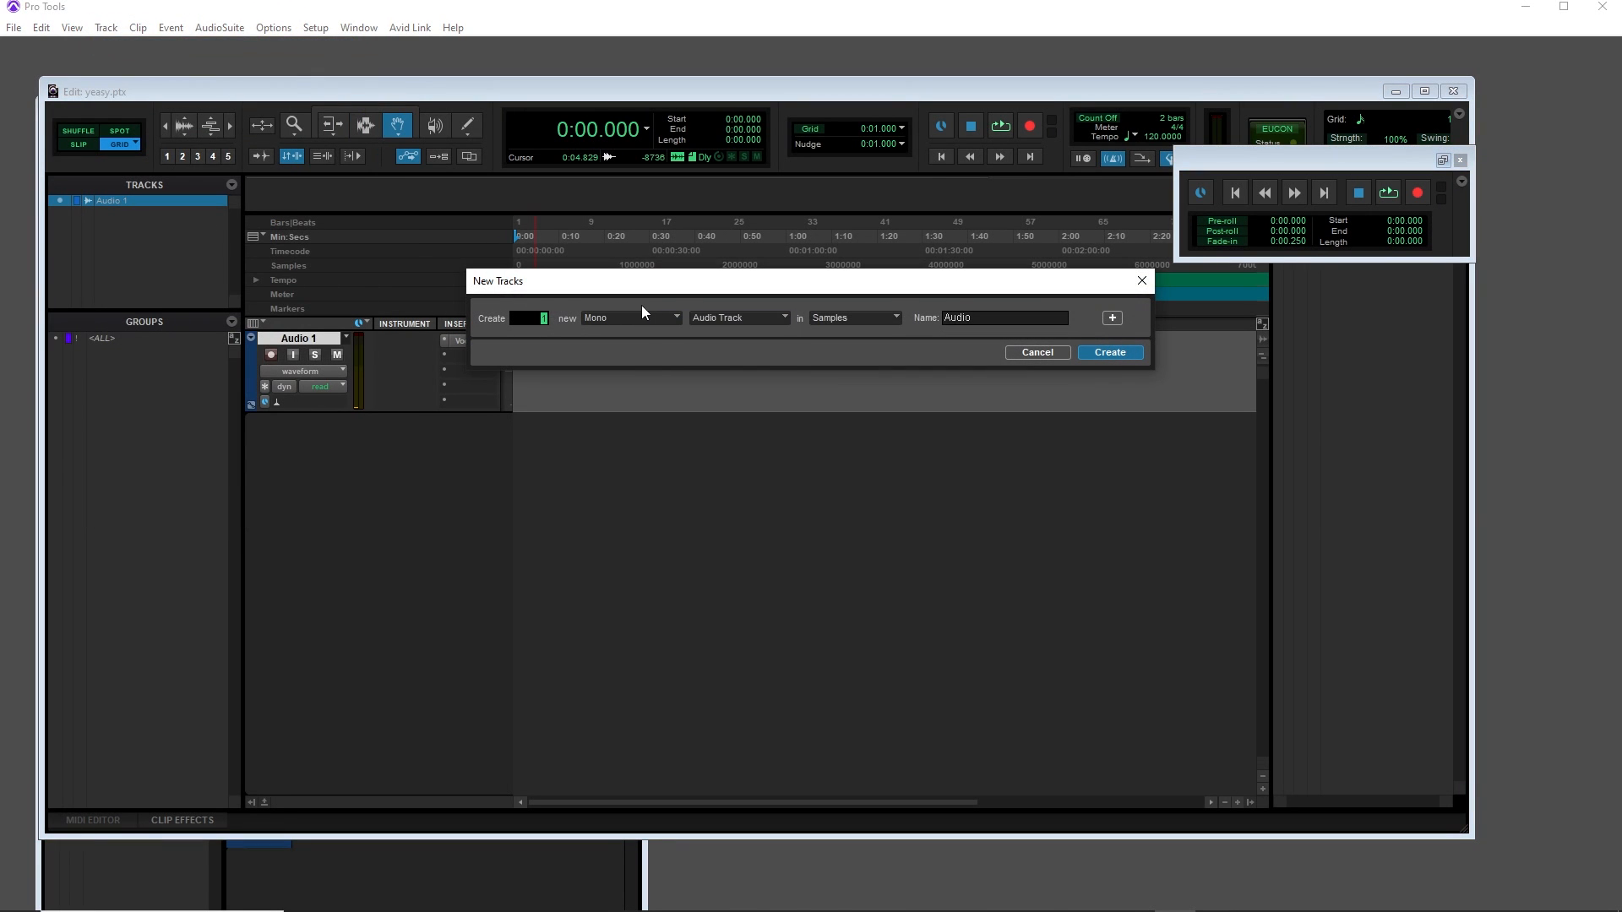
Set the track type to MIDI Track and create MIDI 1.
left_click(736, 318)
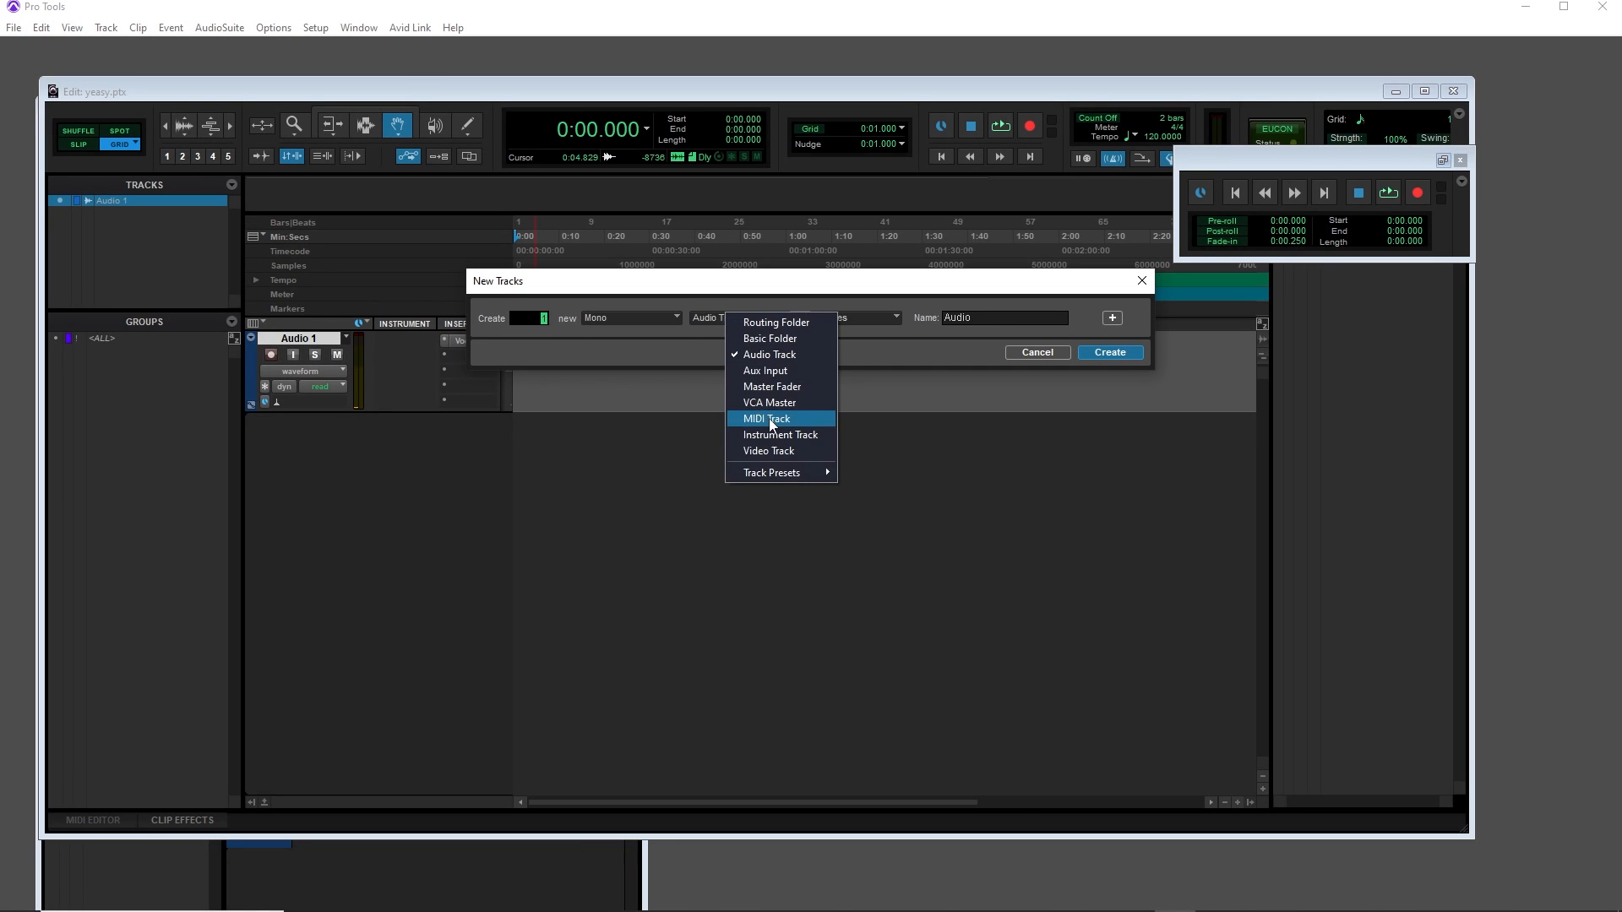
left_click(763, 419)
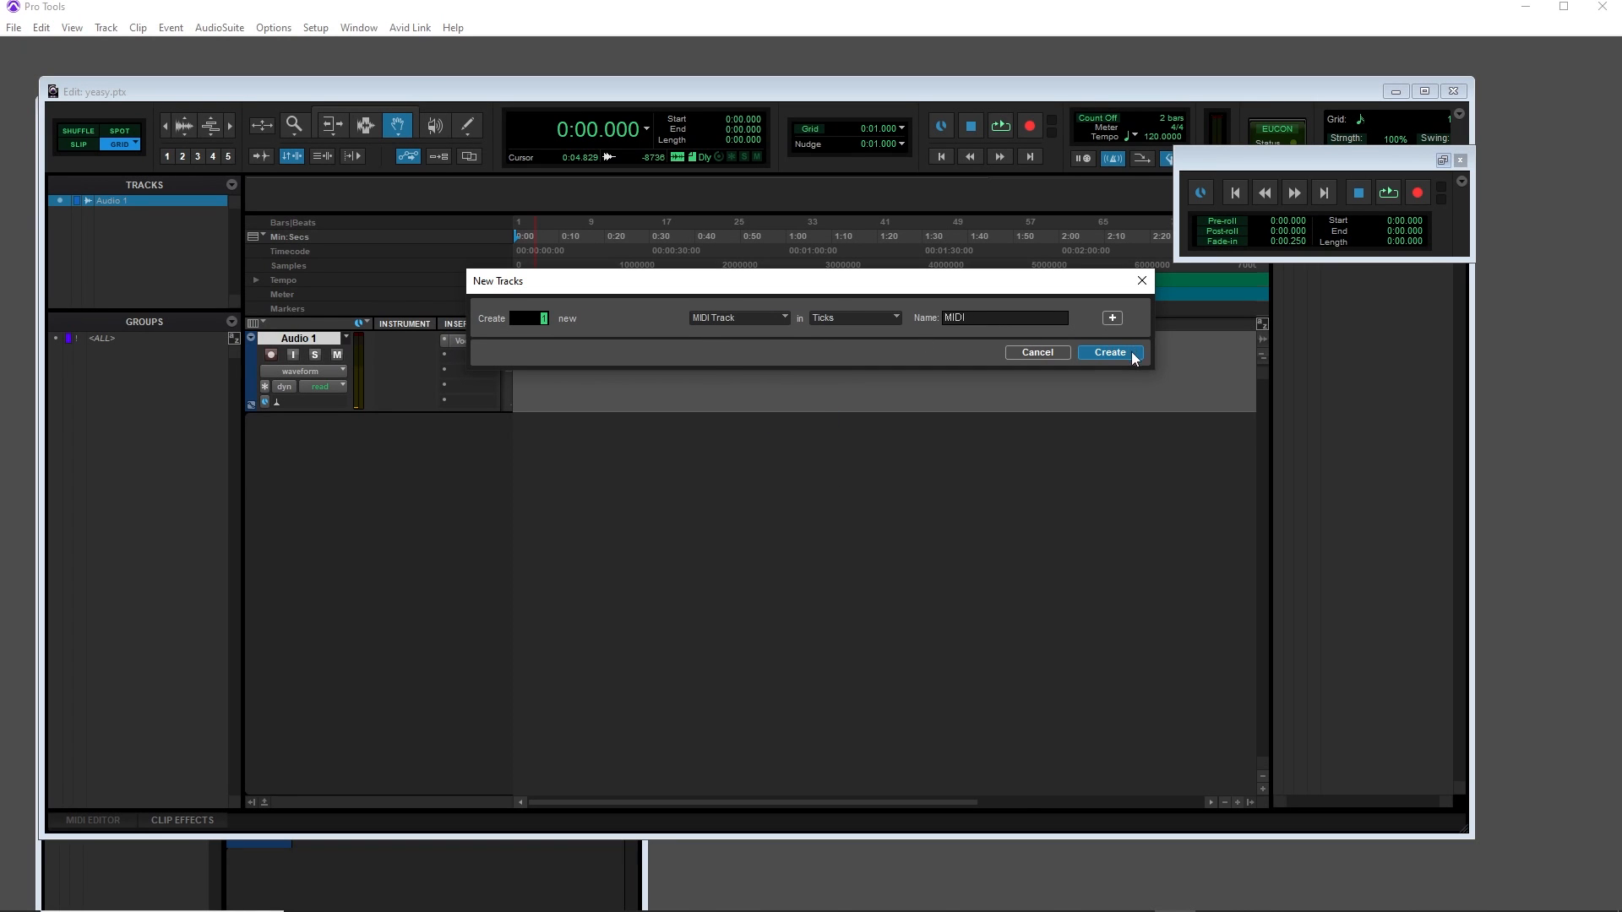
left_click(1109, 352)
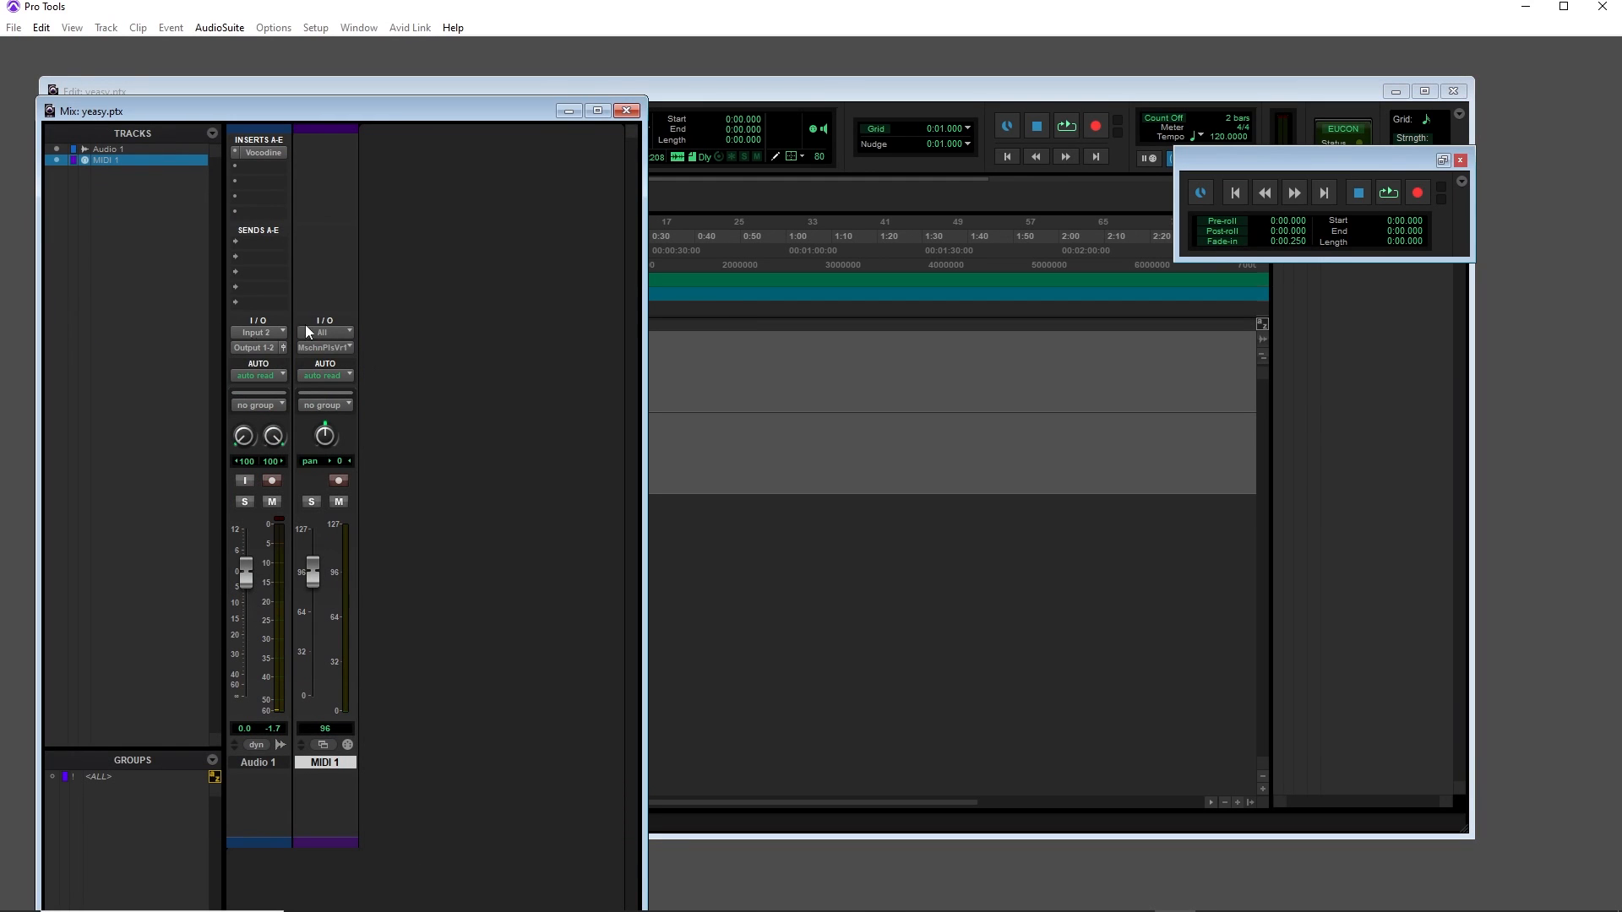
Route MIDI 1's output to Audio 1 - Vocodine 1, channel-1.
left_click(324, 346)
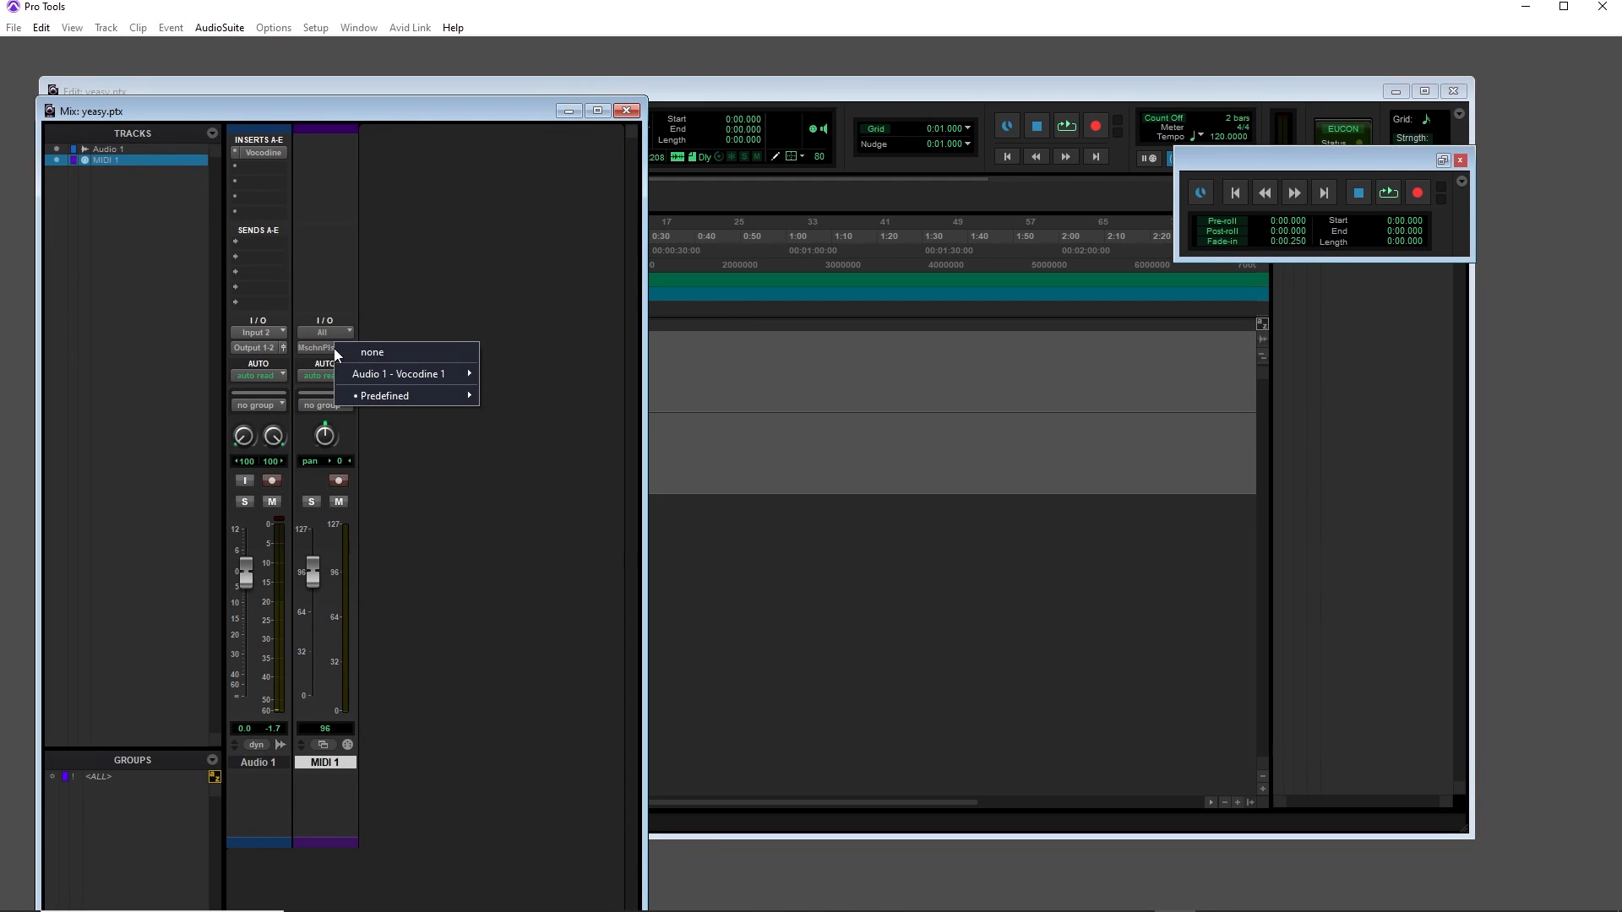
mouse_move(399, 374)
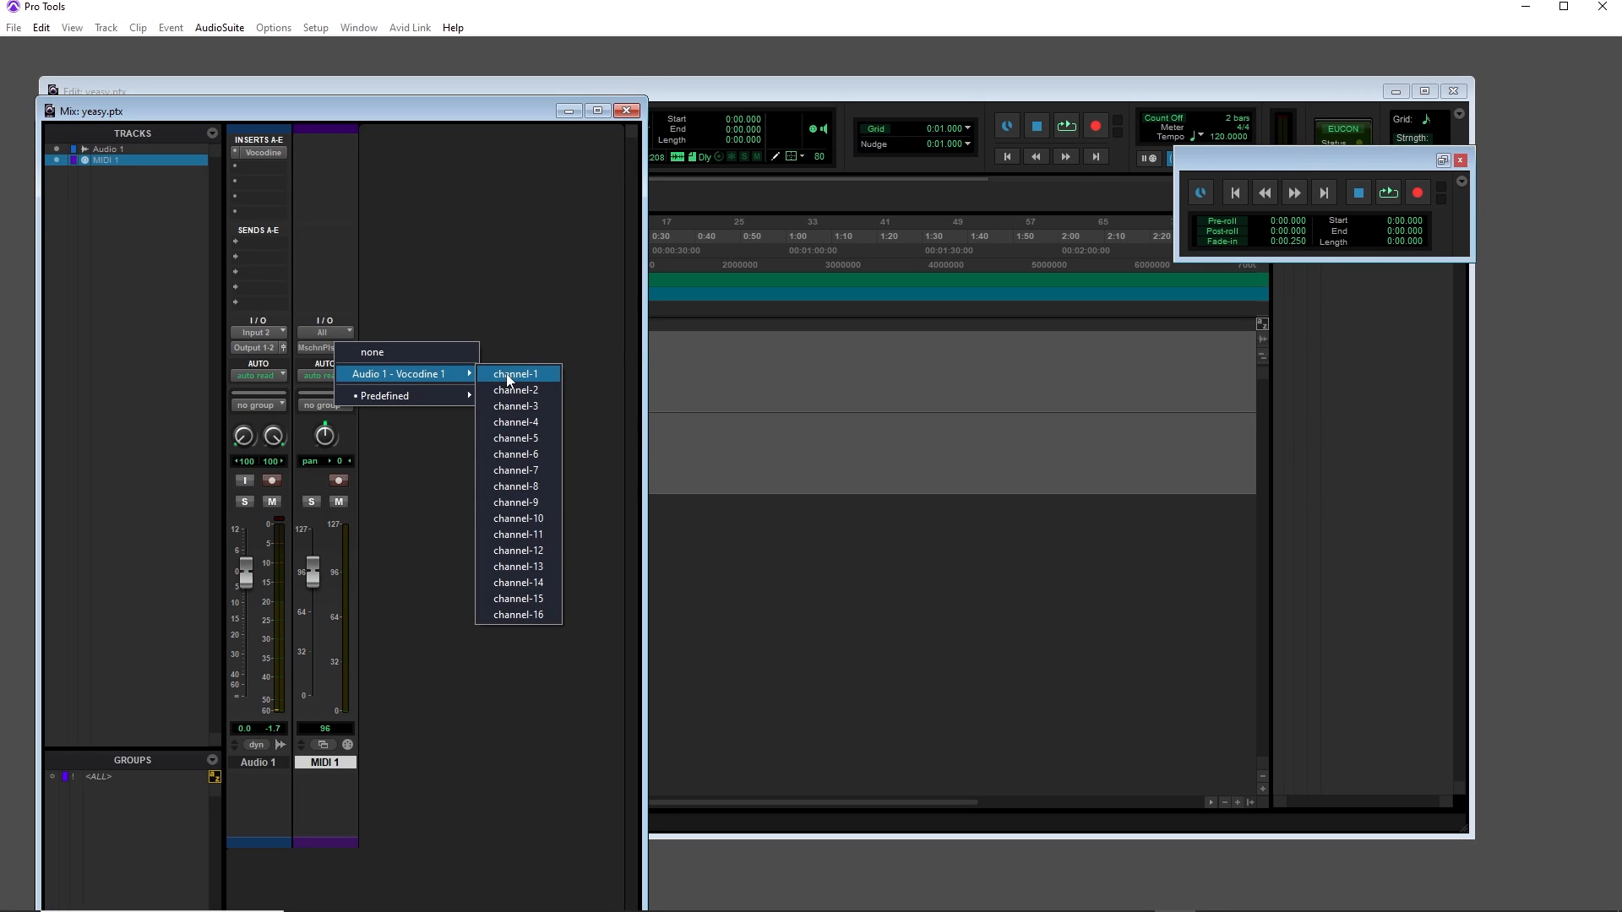
left_click(515, 374)
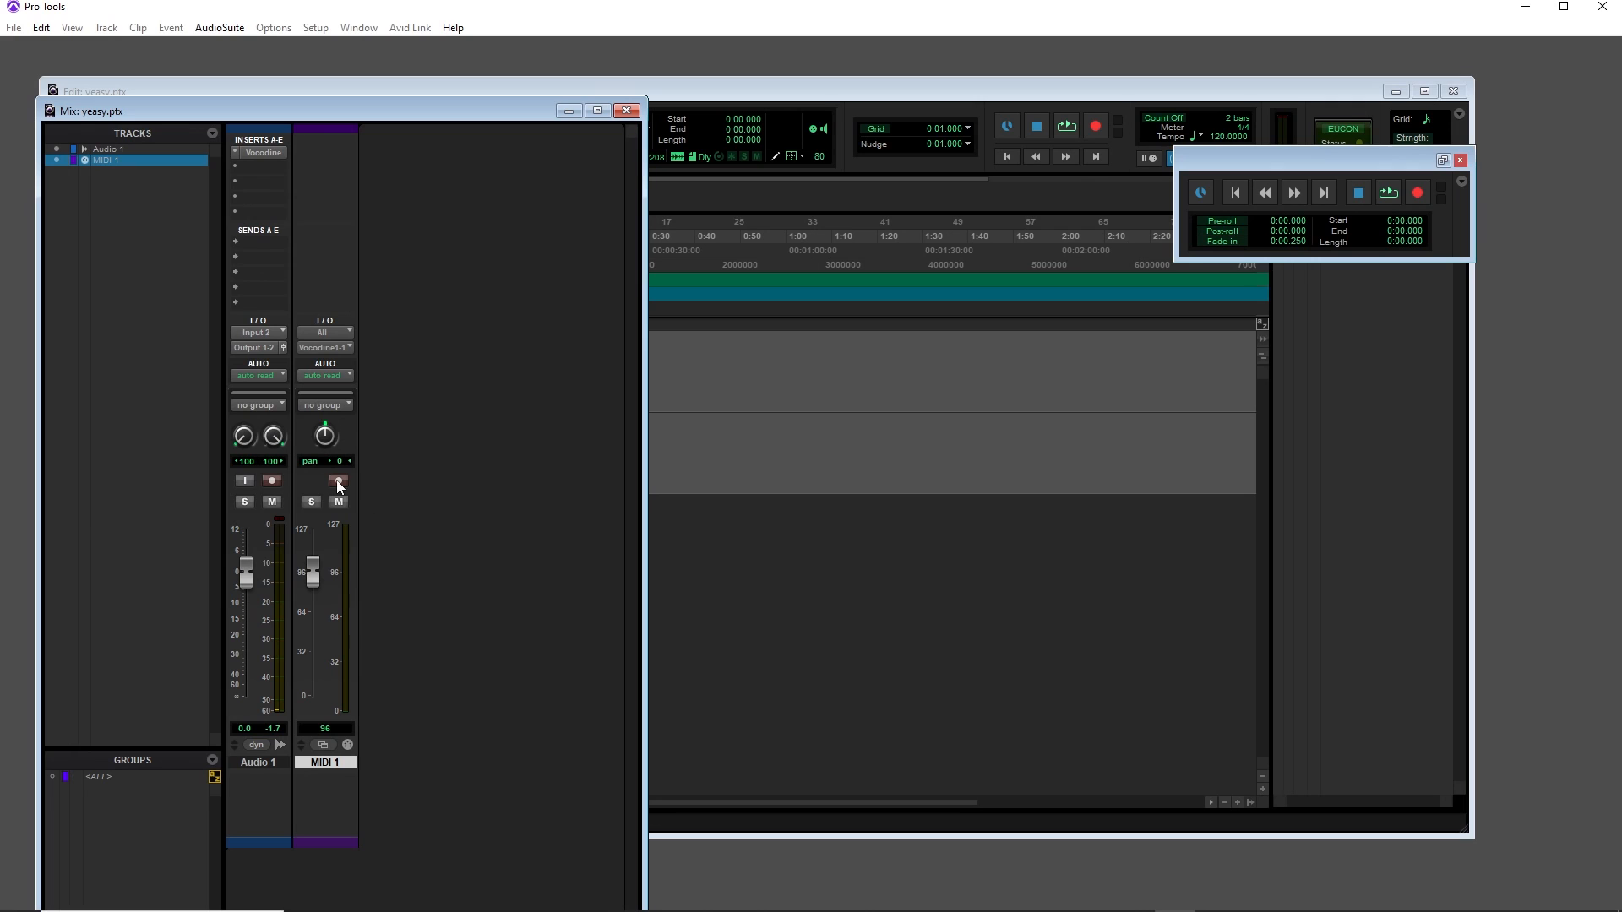
Record-enable MIDI 1 and Audio 1, then close the Mix window.
left_click(338, 480)
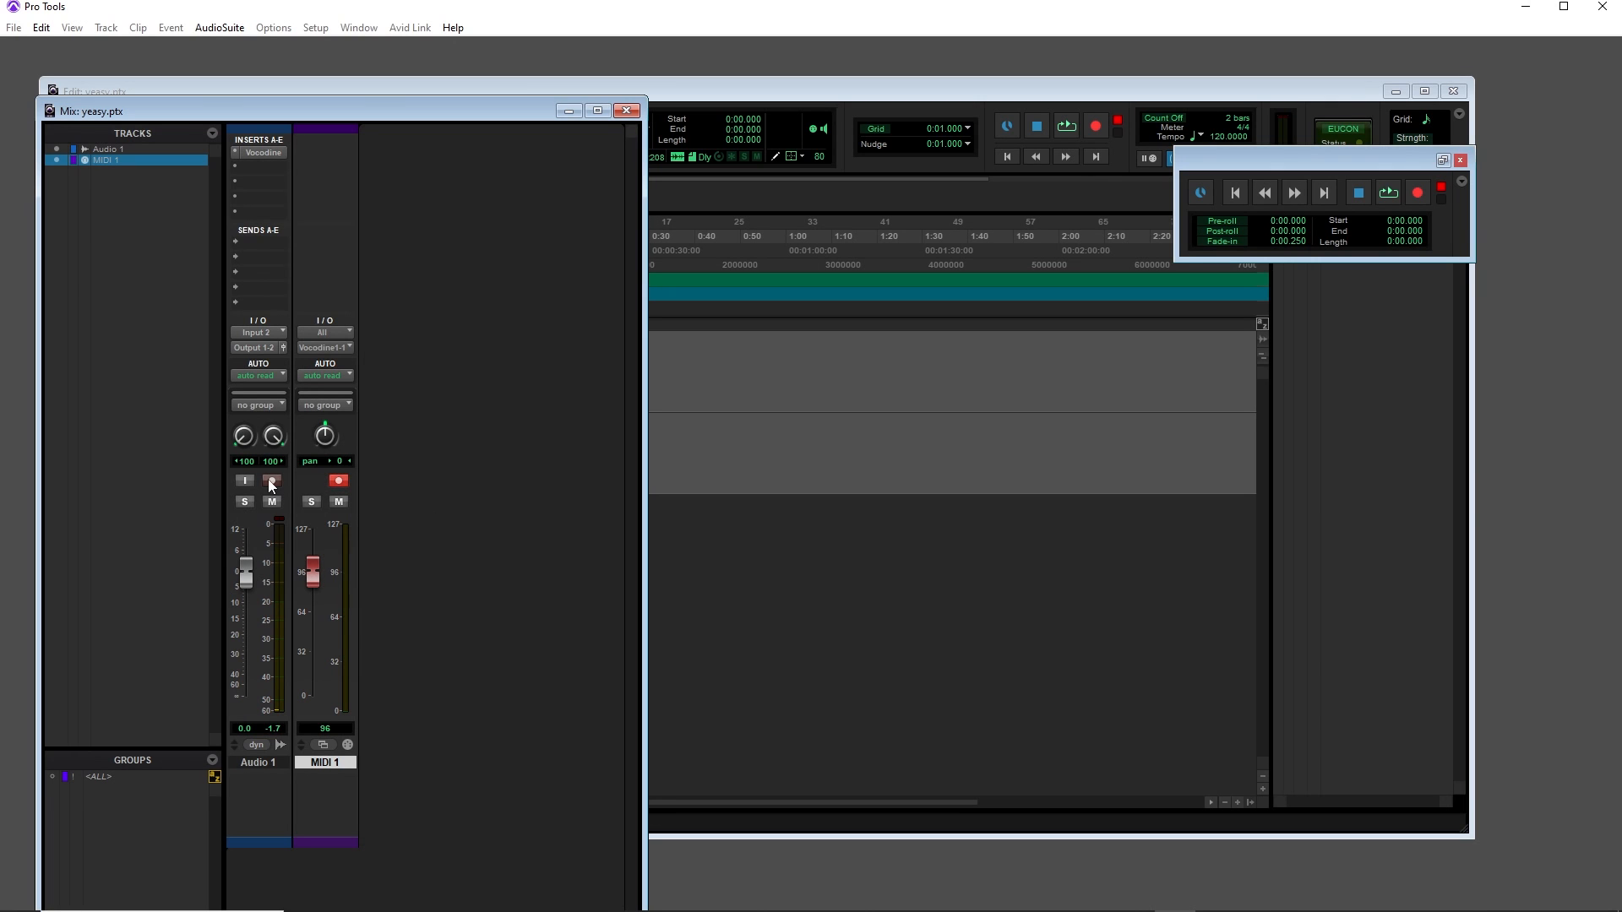
left_click(245, 480)
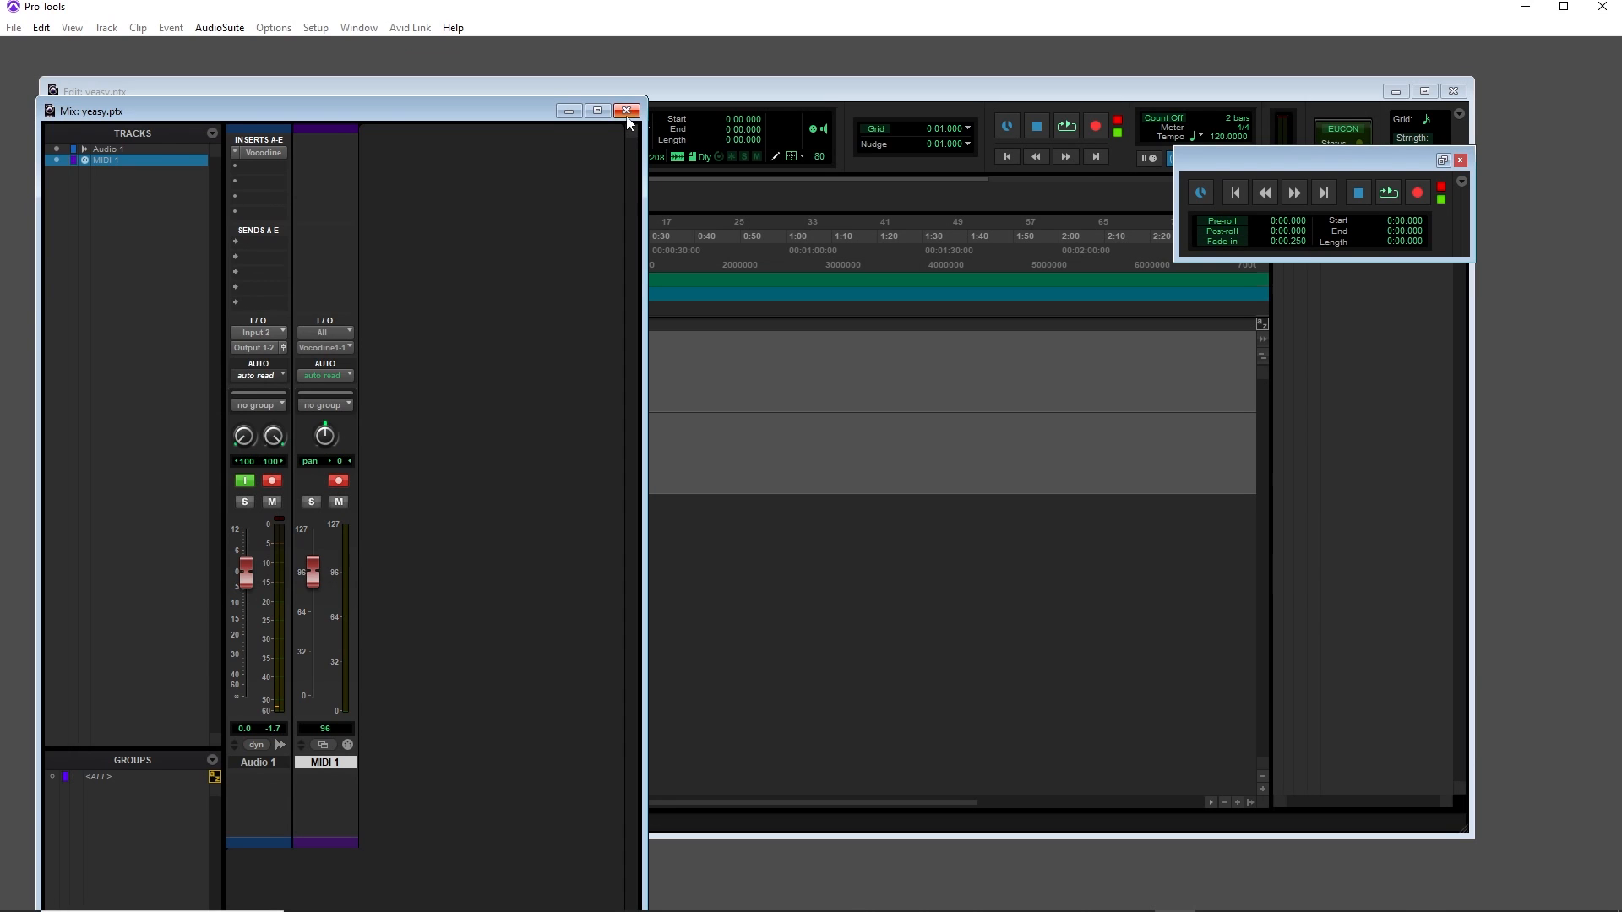
left_click(628, 111)
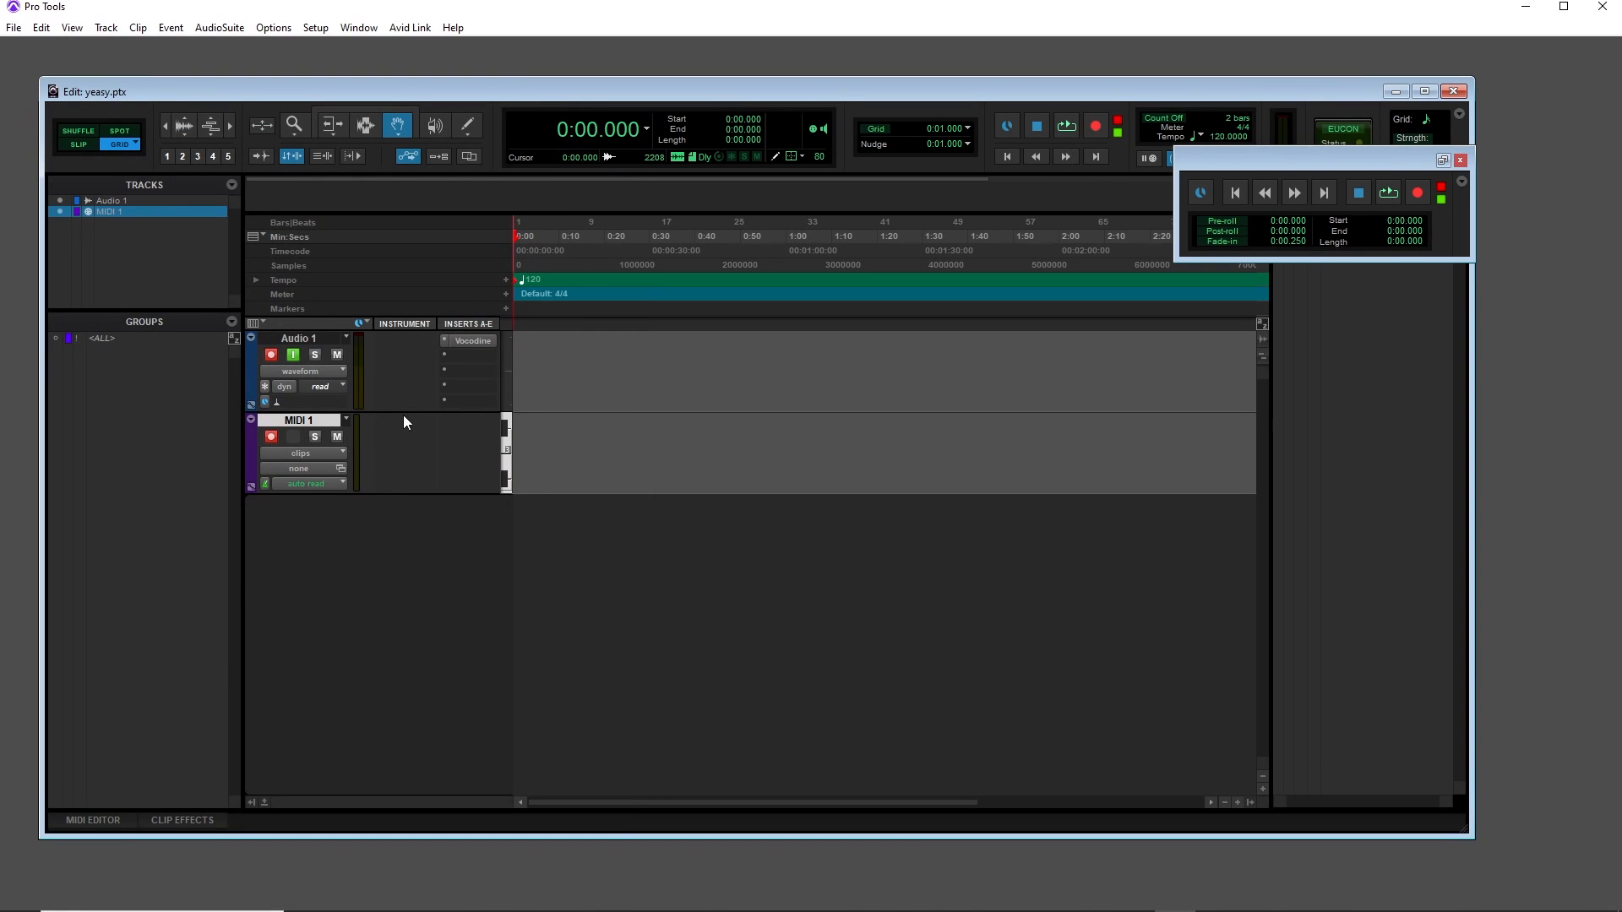
Record a short clip, draw notes into MIDI 1 with the Pencil, and play them back.
left_click(1094, 126)
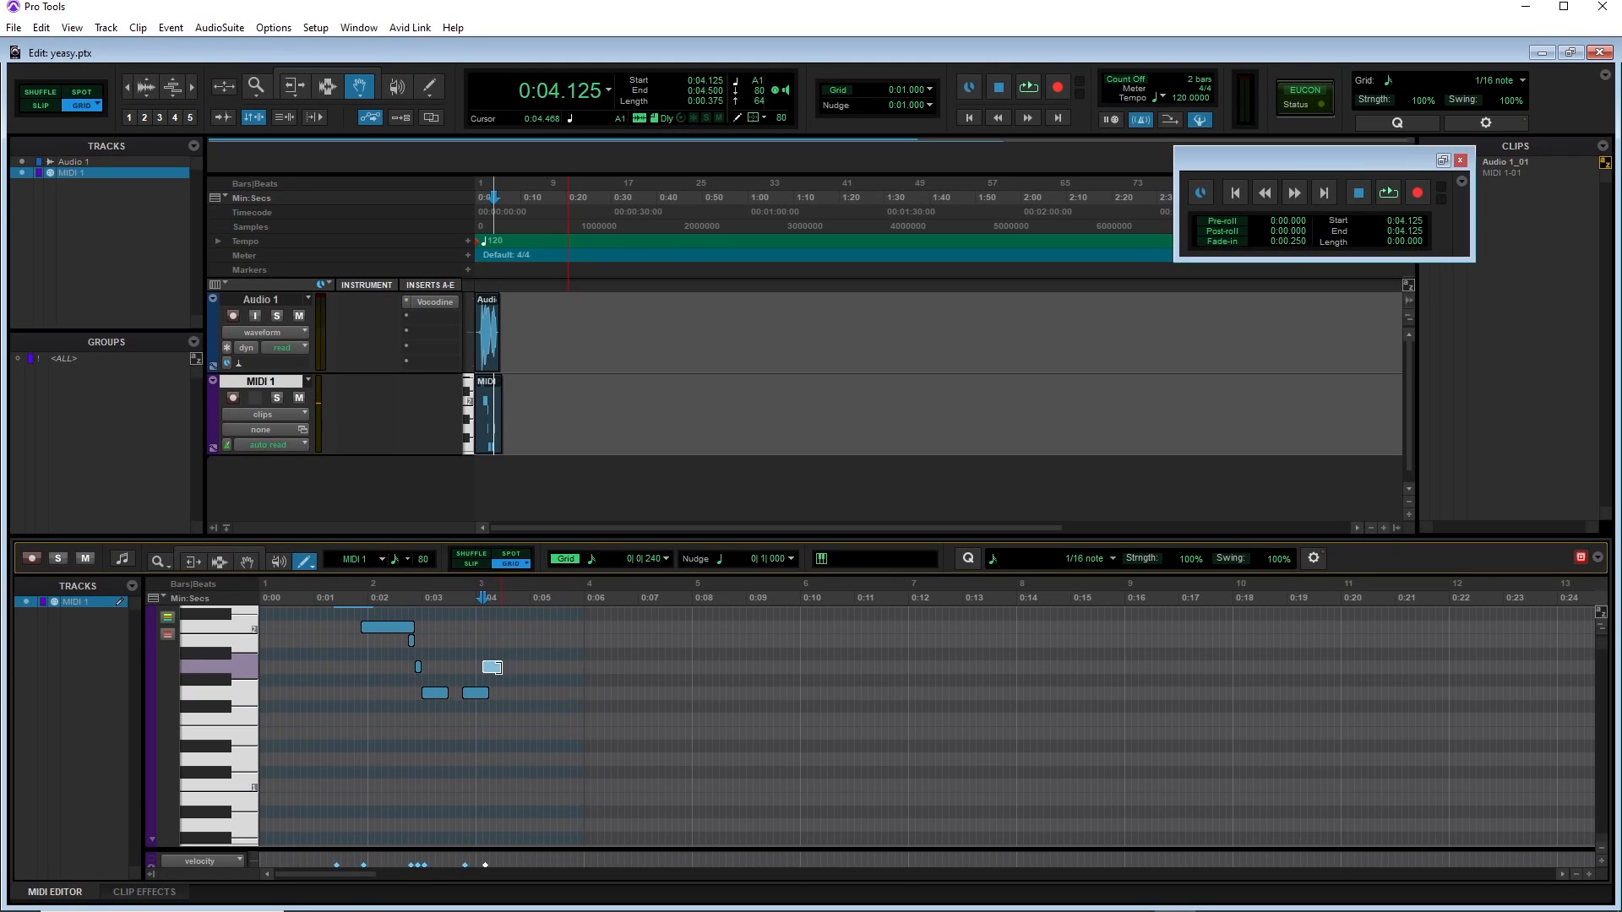
left_click(1027, 86)
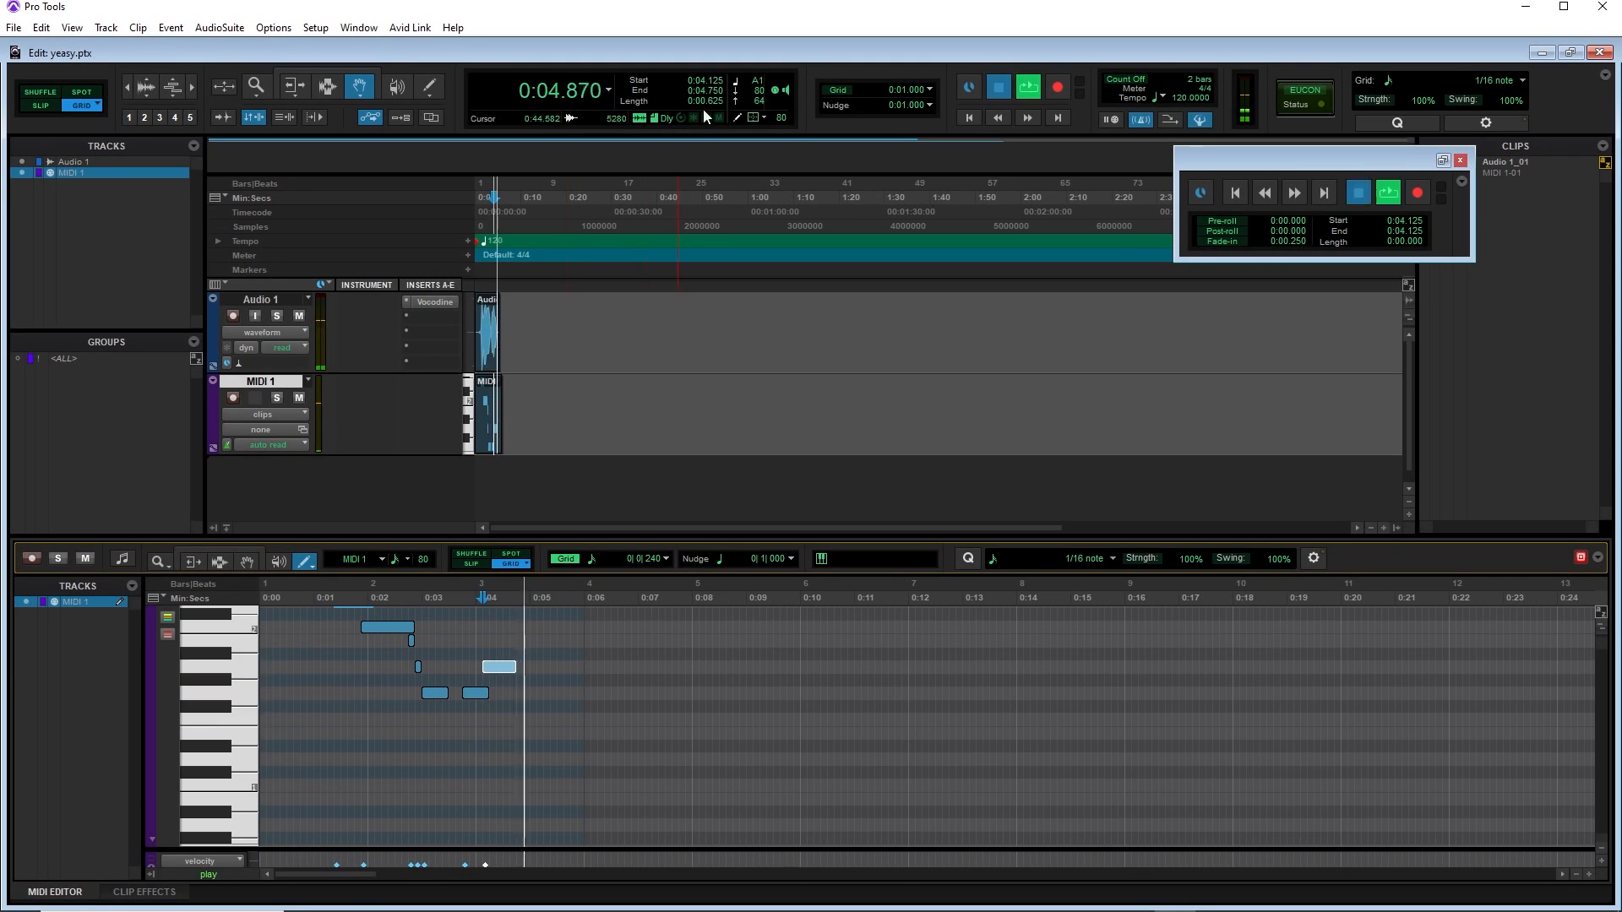